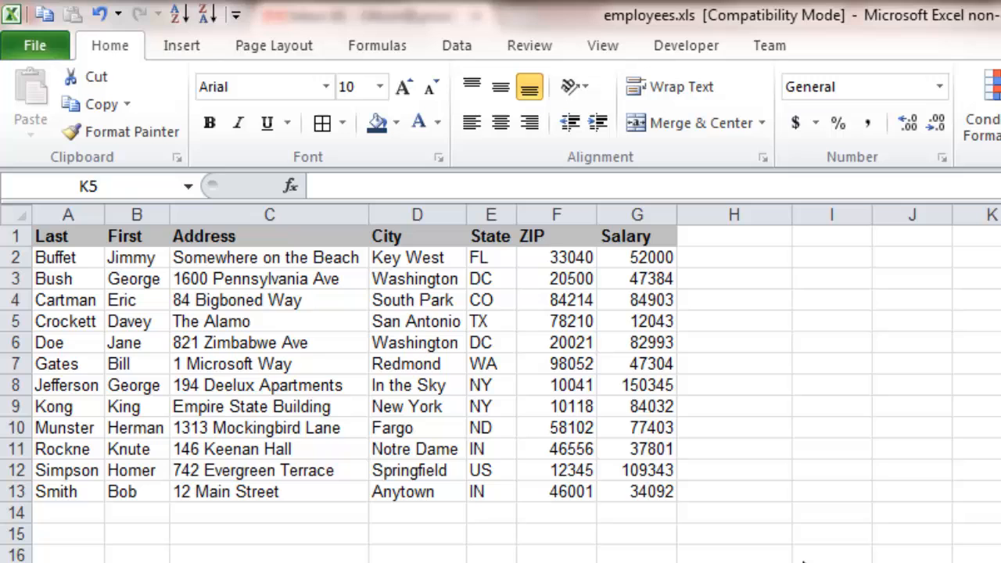
pyautogui.moveTo(368, 406)
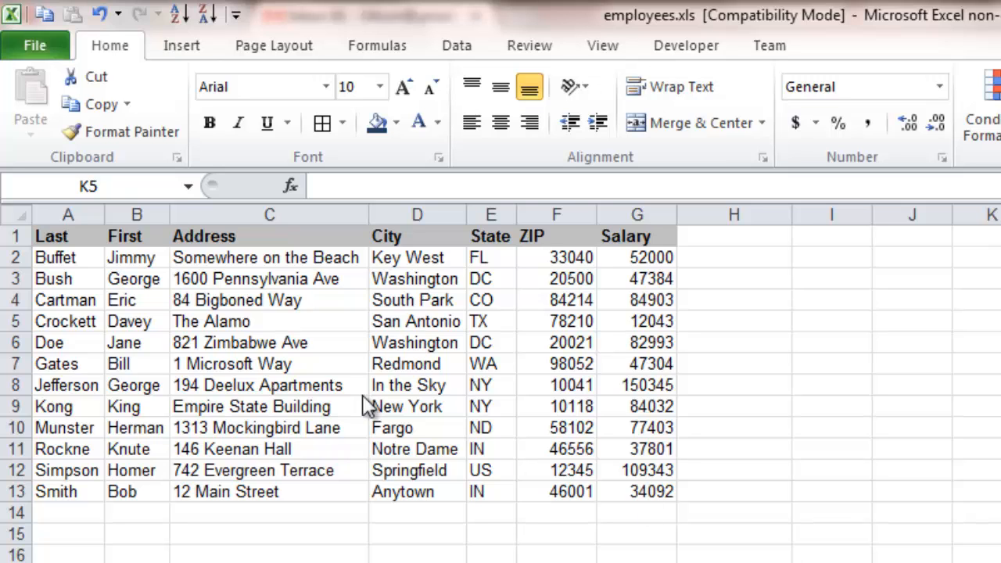
# - Move the whole employee table down so it starts at row 7
pyautogui.moveTo(69, 235); pyautogui.dragTo(137, 257)
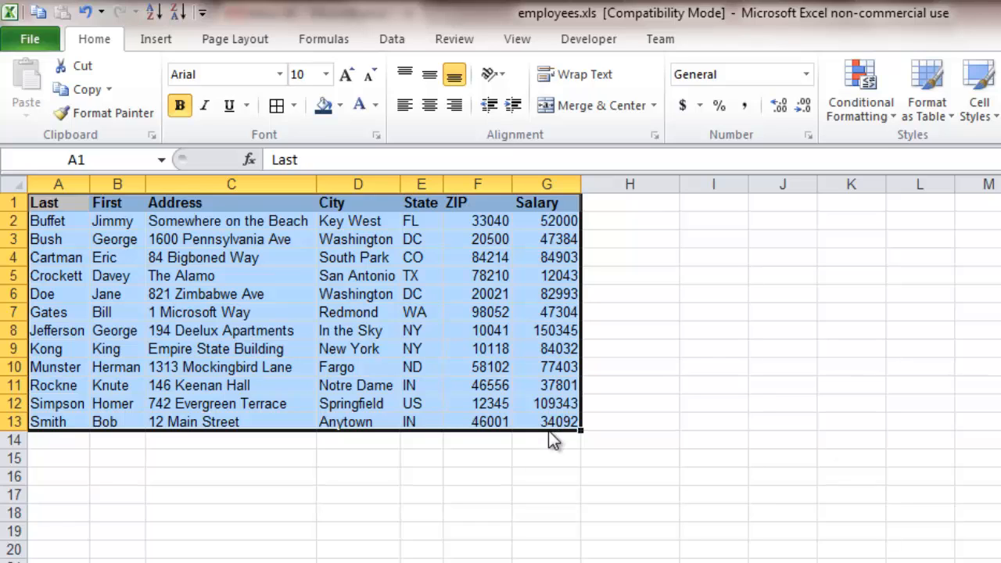
pyautogui.moveTo(58, 313); pyautogui.dragTo(551, 535)
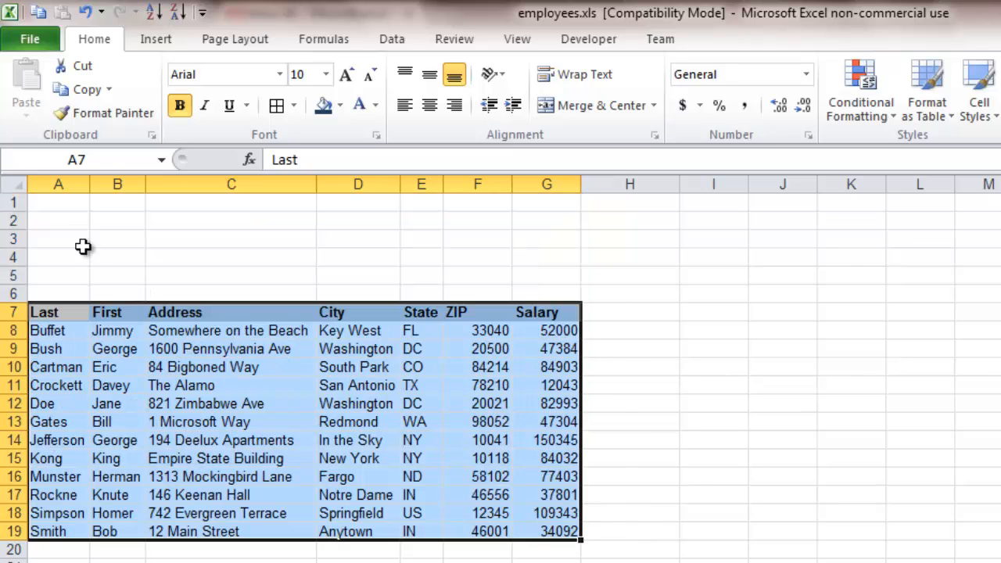
pyautogui.click(58, 238)
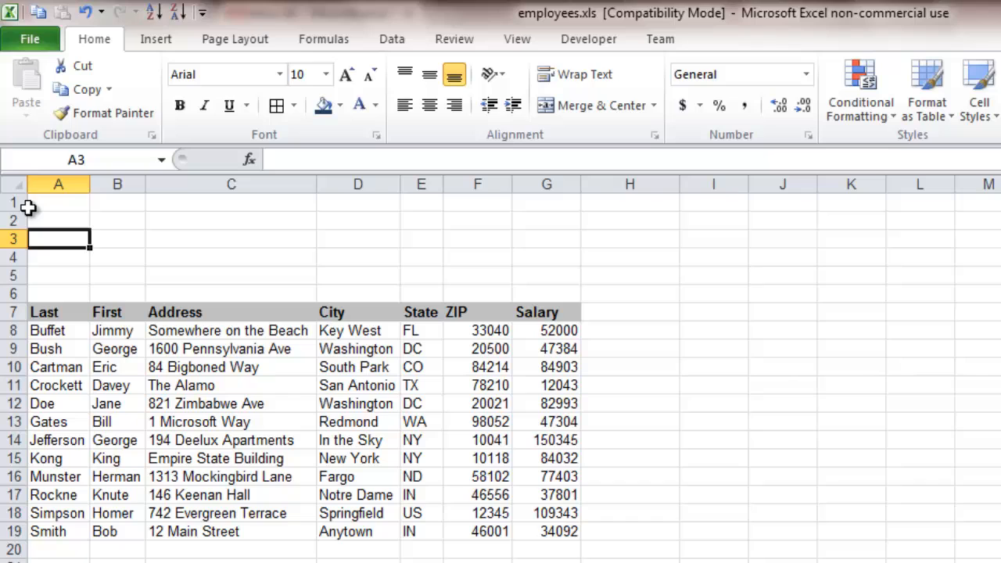
# - Make row 1 tall enough (about height 45) to hold a logo
pyautogui.click(58, 203)
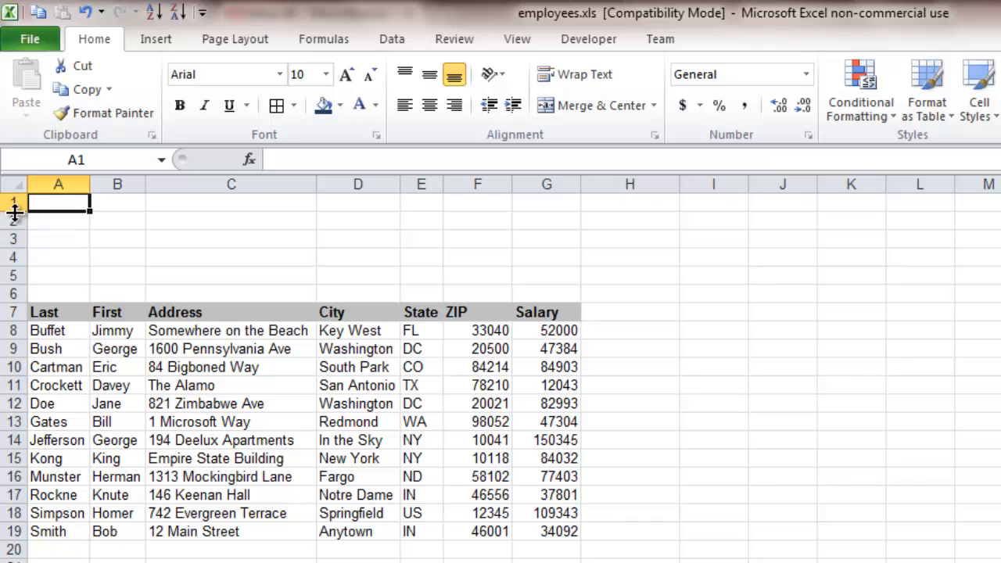
pyautogui.moveTo(24, 216); pyautogui.dragTo(24, 260)
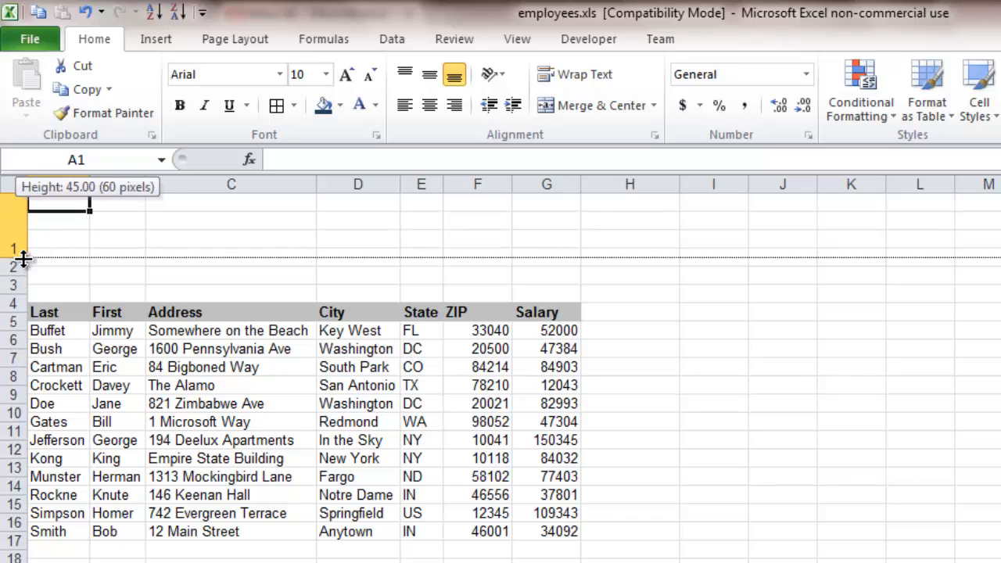
pyautogui.moveTo(24, 258); pyautogui.dragTo(23, 295)
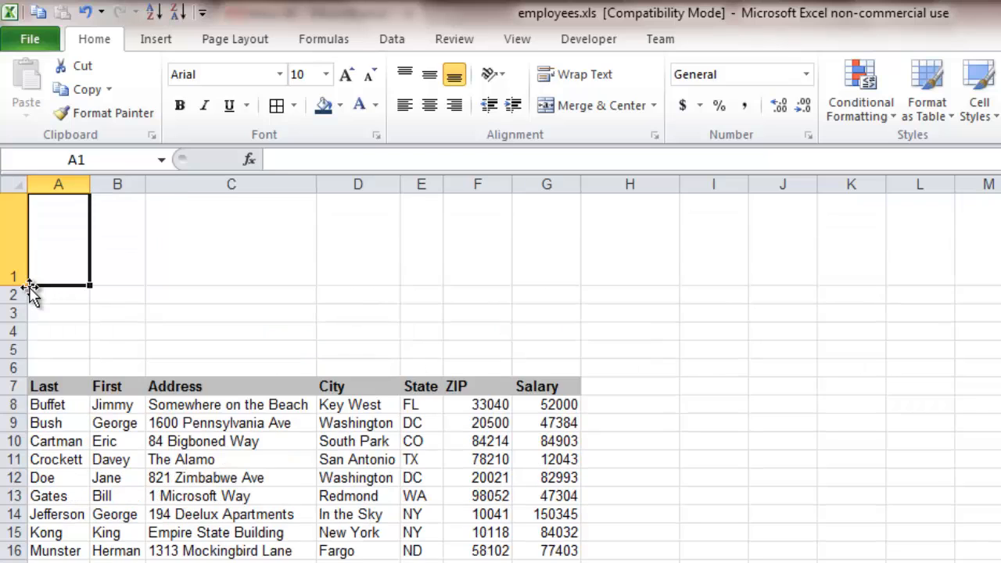
pyautogui.click(156, 38)
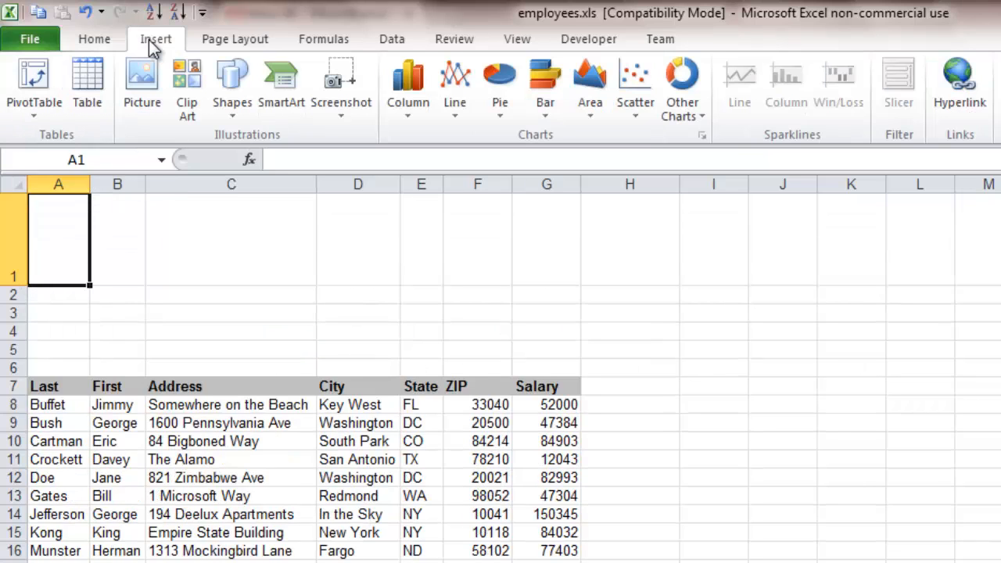
pyautogui.moveTo(141, 86)
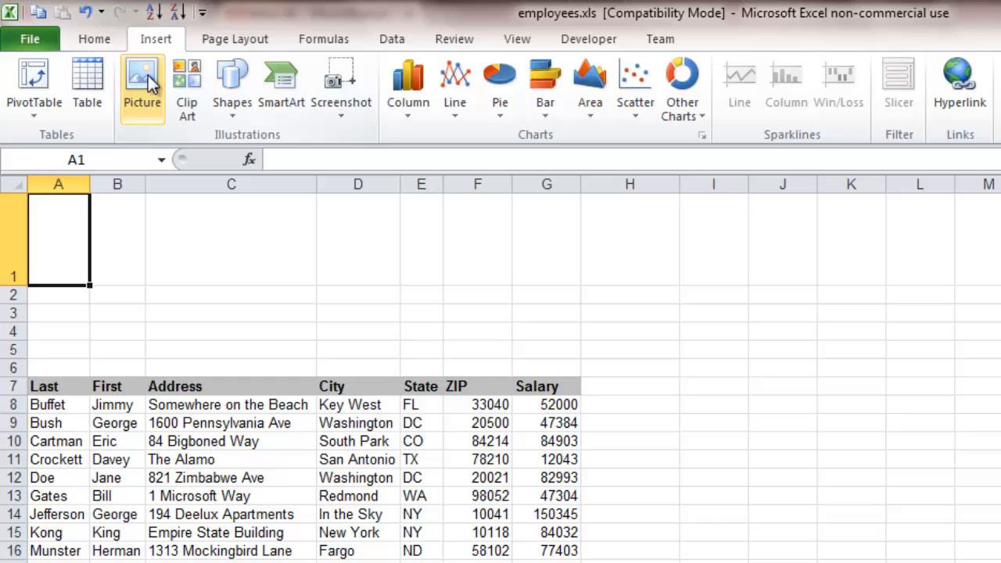
# - Insert the Your Company logo jpg and shrink it to fit within row 1
pyautogui.click(142, 79)
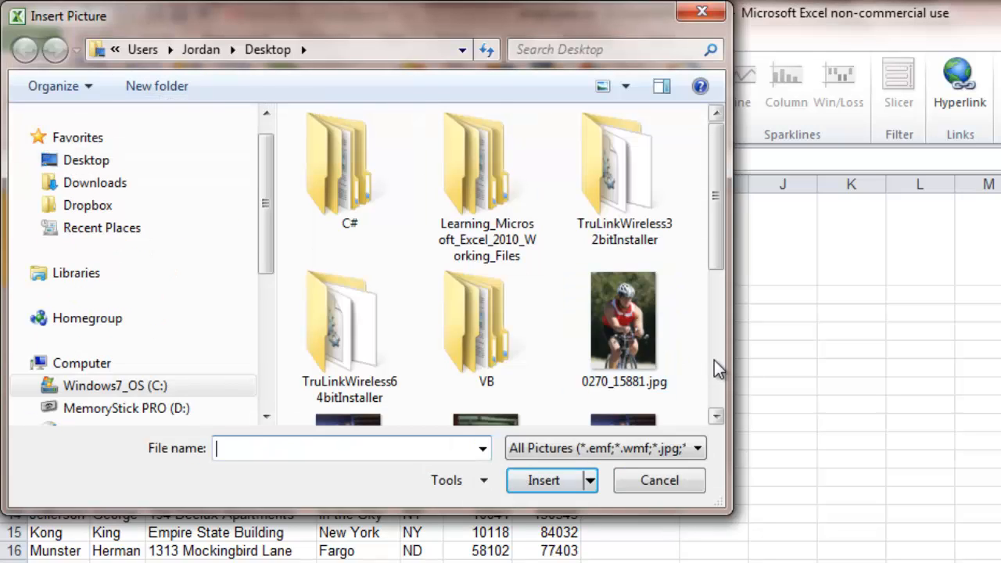
pyautogui.click(349, 341)
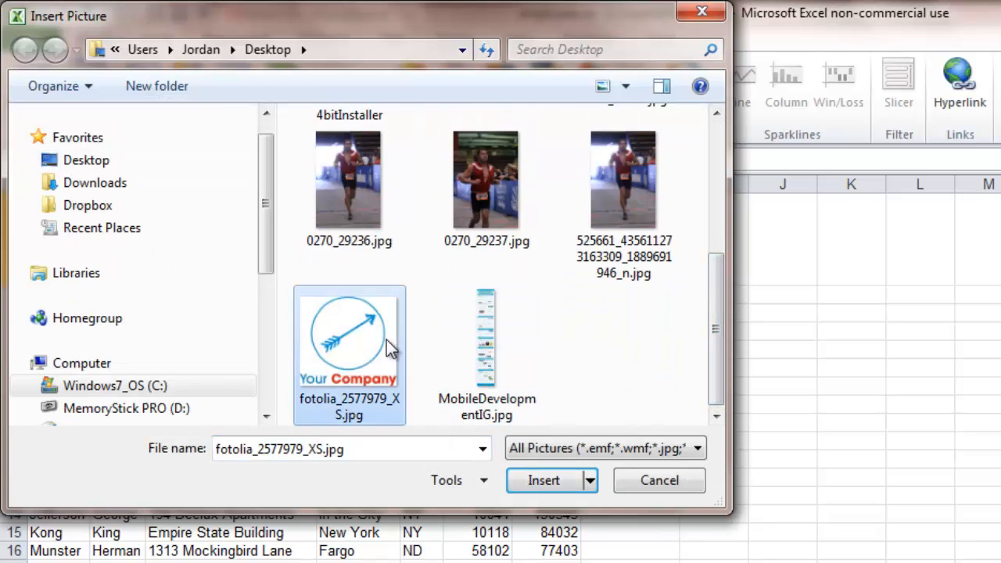
pyautogui.click(543, 480)
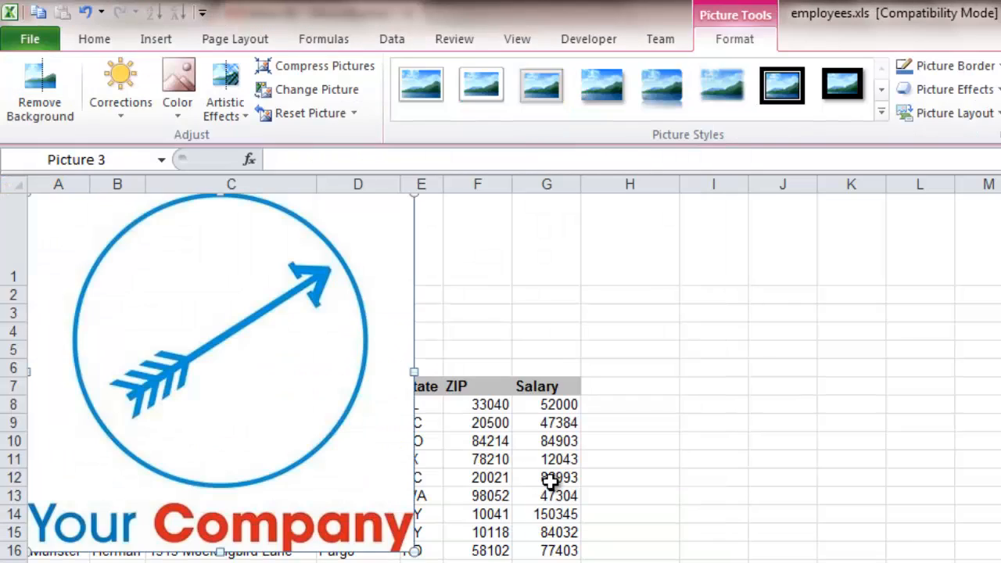
pyautogui.moveTo(441, 551)
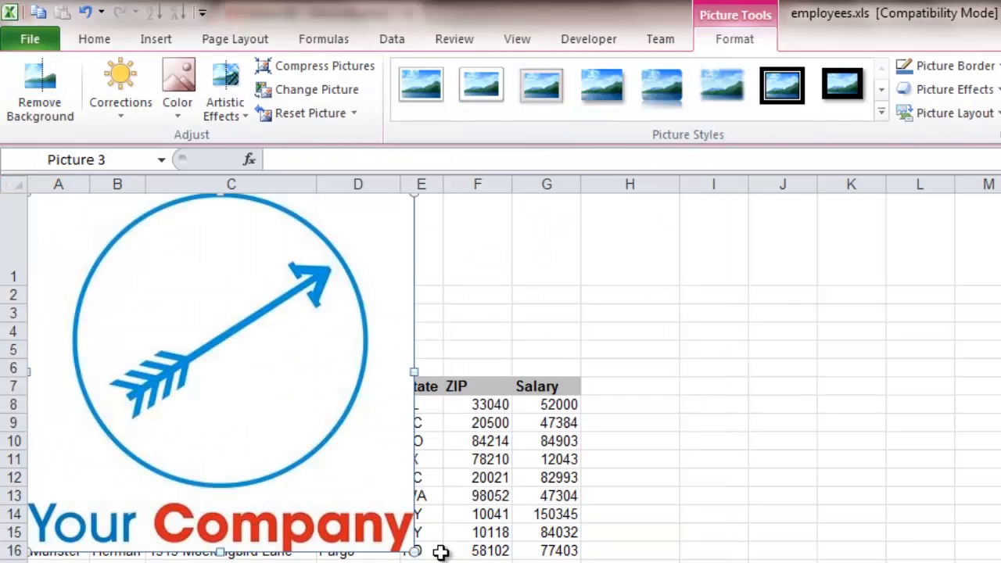
pyautogui.moveTo(415, 551)
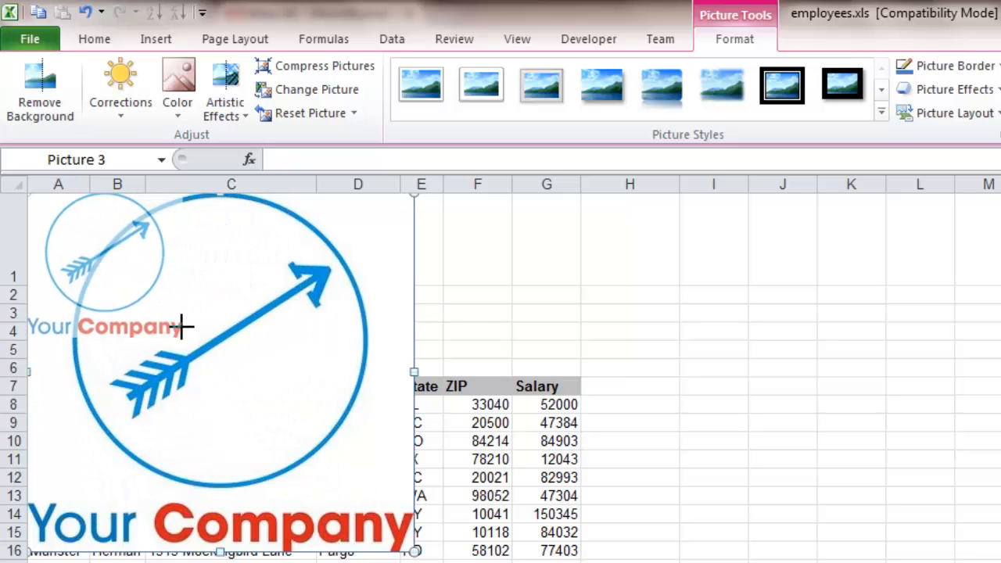
pyautogui.moveTo(414, 372); pyautogui.dragTo(138, 294)
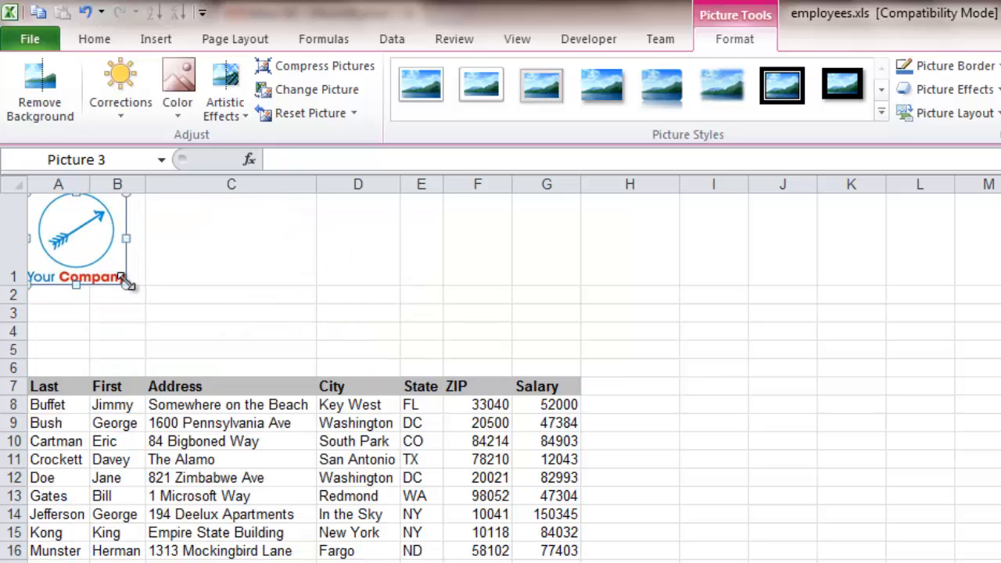
pyautogui.click(546, 237)
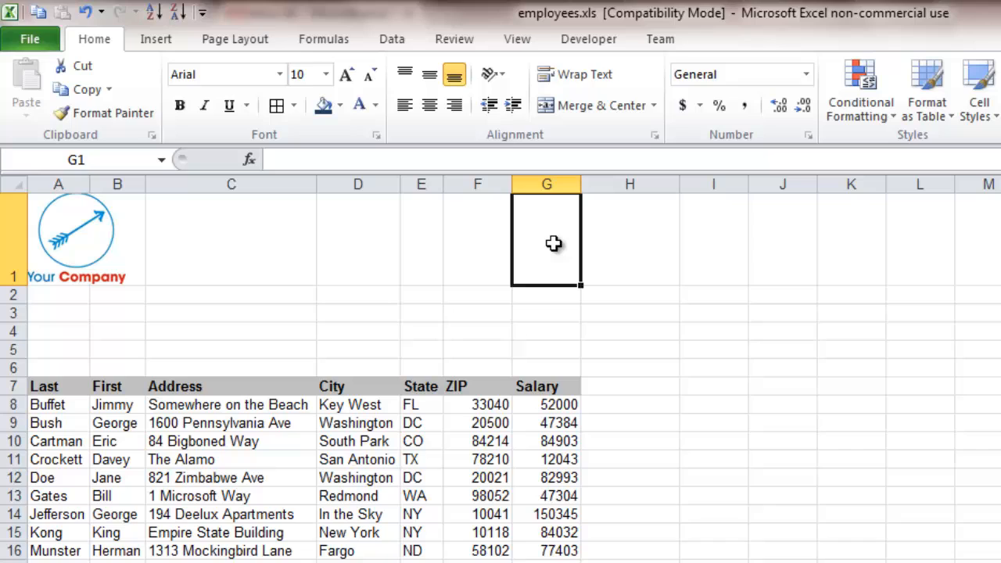
pyautogui.moveTo(863, 447)
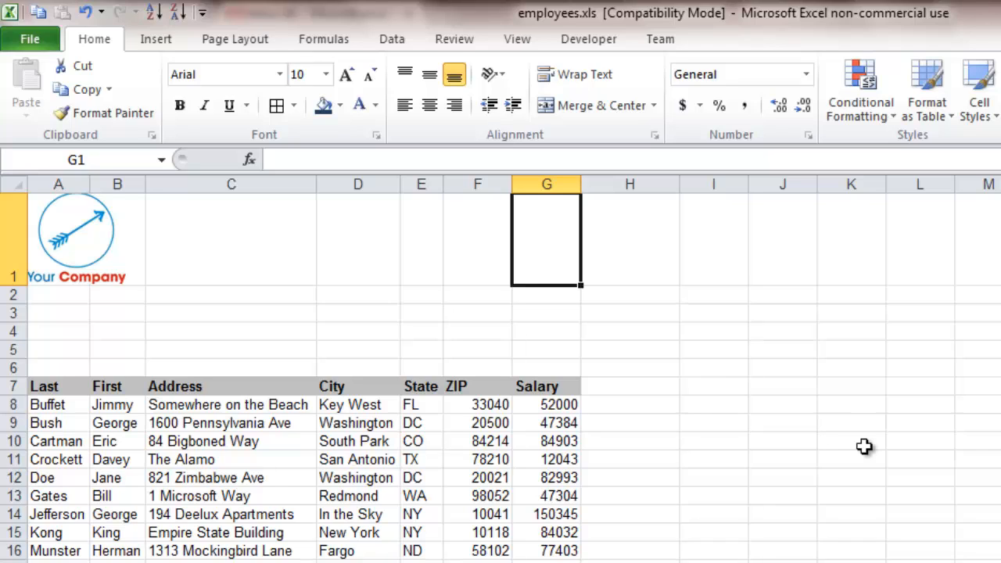
# - Enter 'Our Awesome Company' in G1, right-aligned and vertically centred
pyautogui.write('Our Awesome Company')
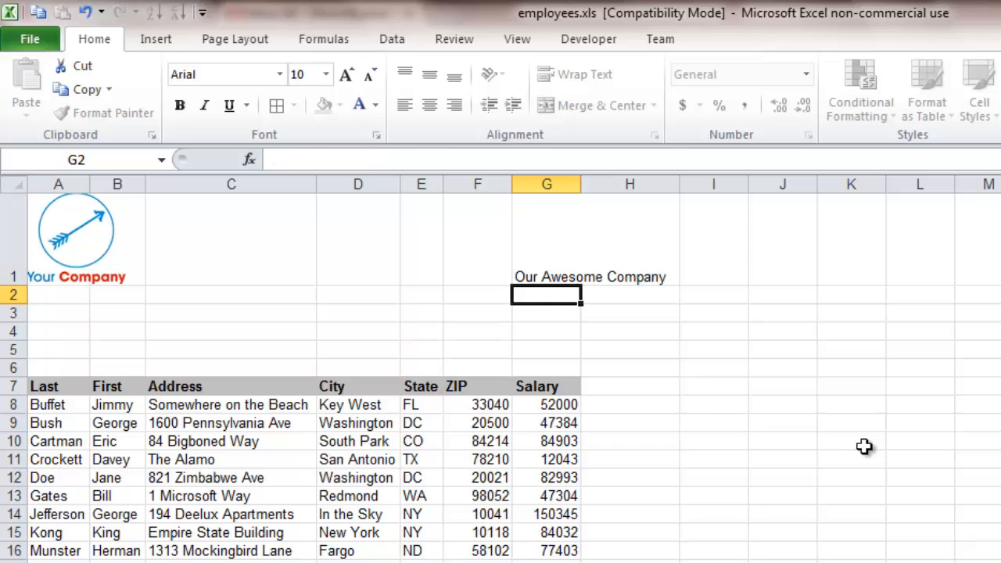
pyautogui.click(545, 234)
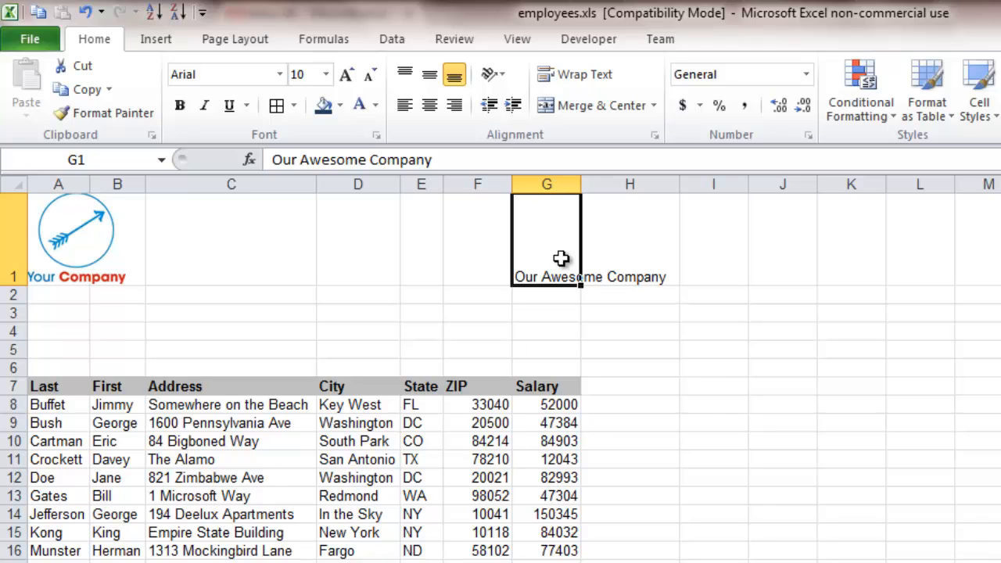
pyautogui.moveTo(463, 125)
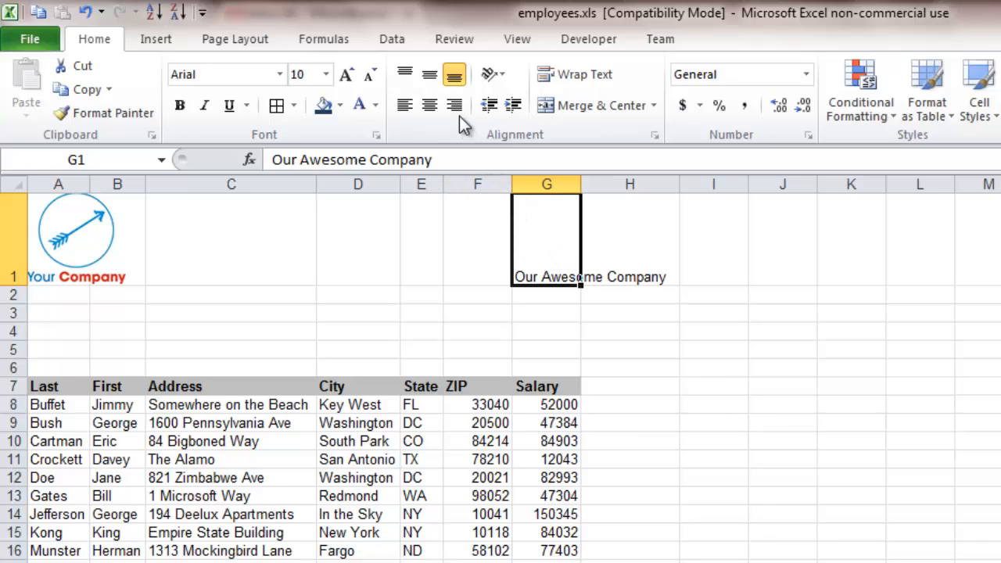
pyautogui.moveTo(453, 105)
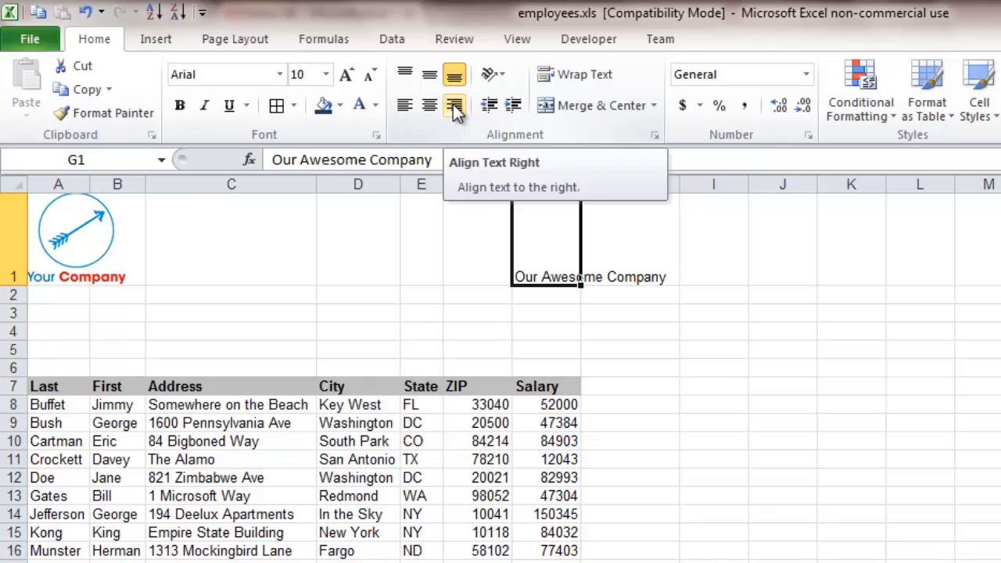
pyautogui.click(454, 105)
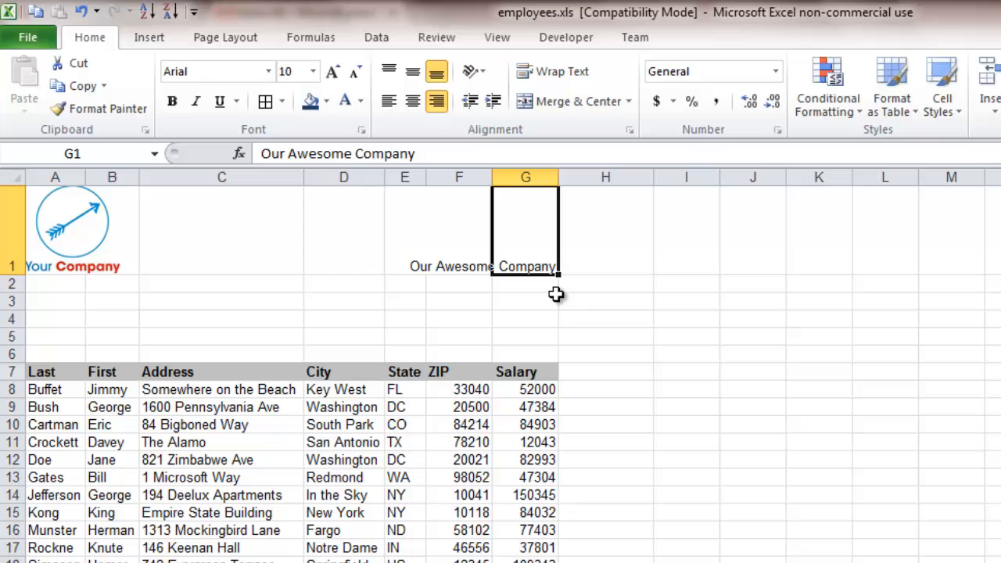
pyautogui.moveTo(294, 258)
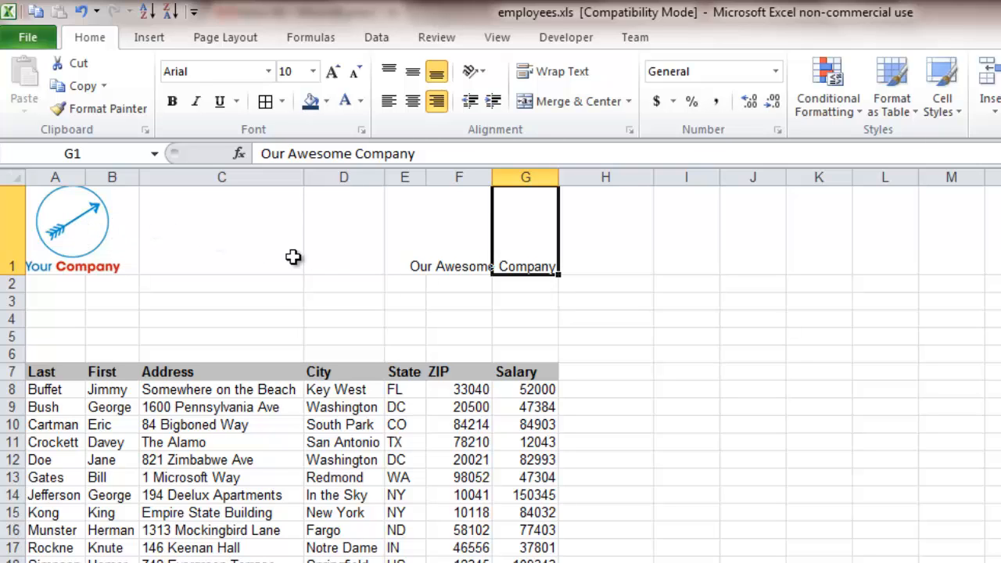
pyautogui.moveTo(498, 222)
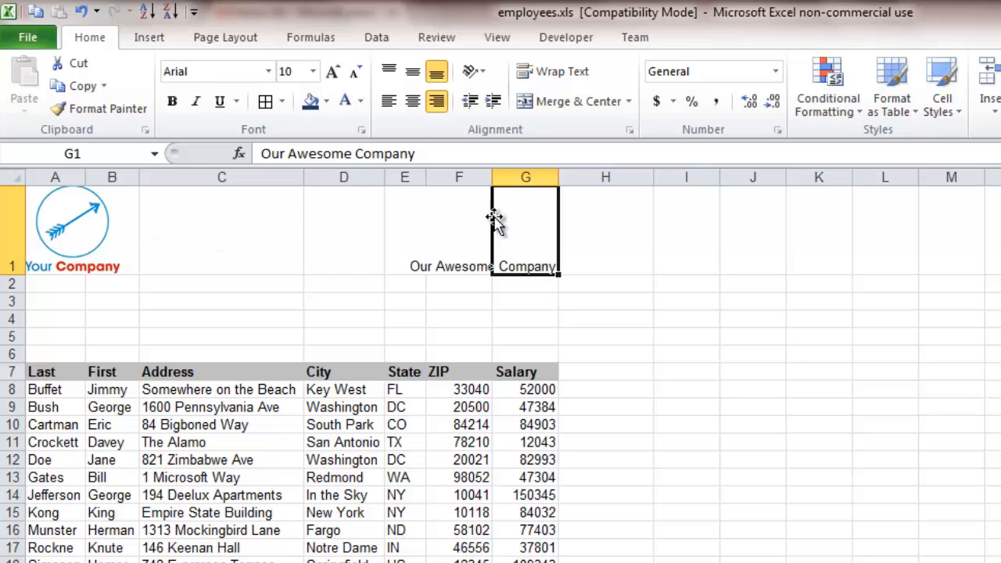
pyautogui.moveTo(413, 72)
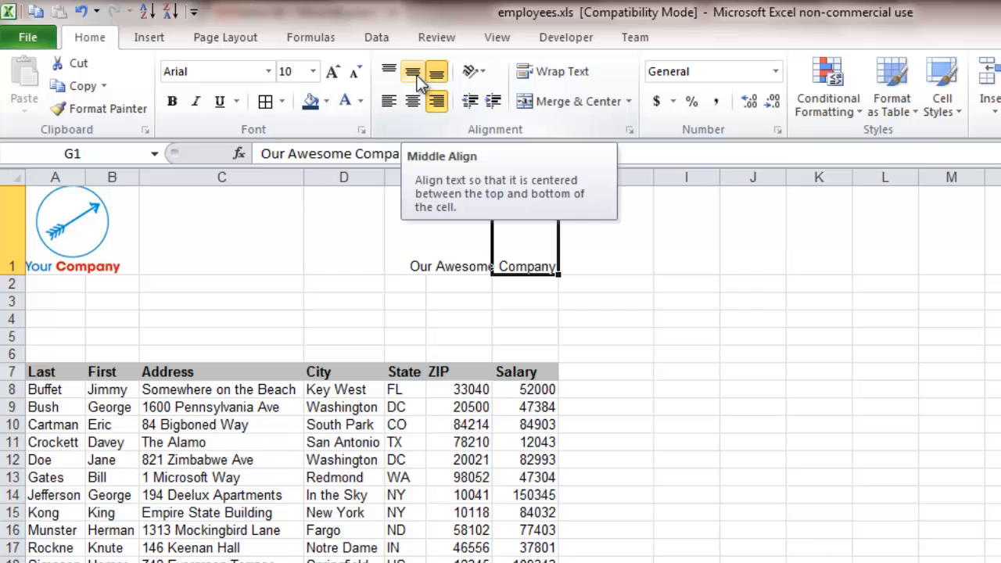
pyautogui.click(388, 72)
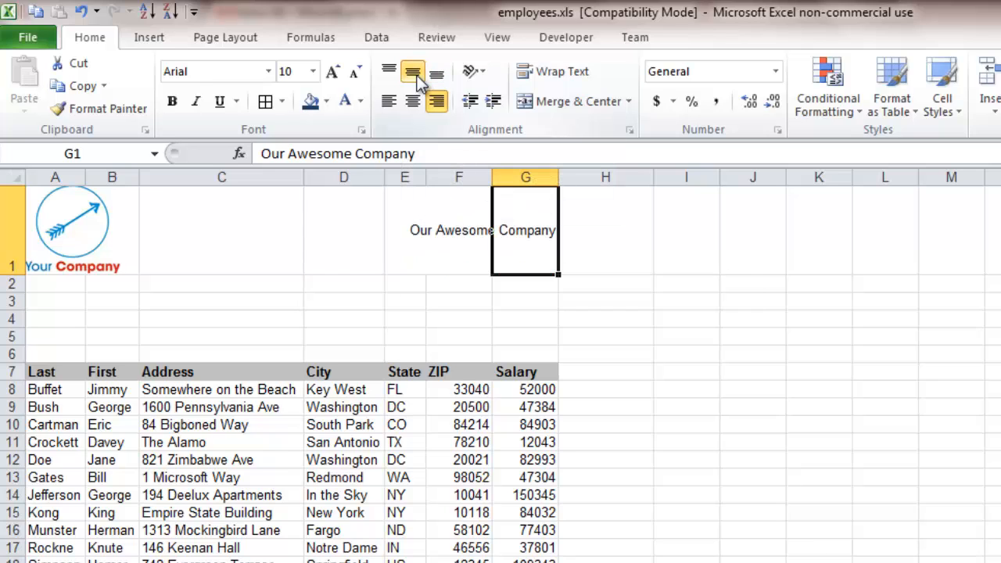
pyautogui.click(436, 72)
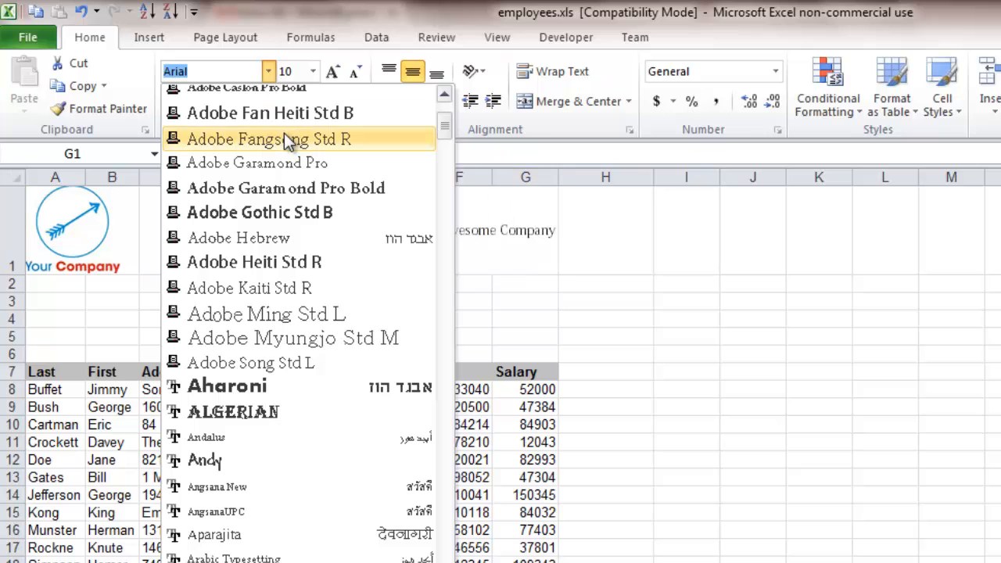
# - Set the company name to Adobe Fangsong Std R at size 16
pyautogui.click(269, 137)
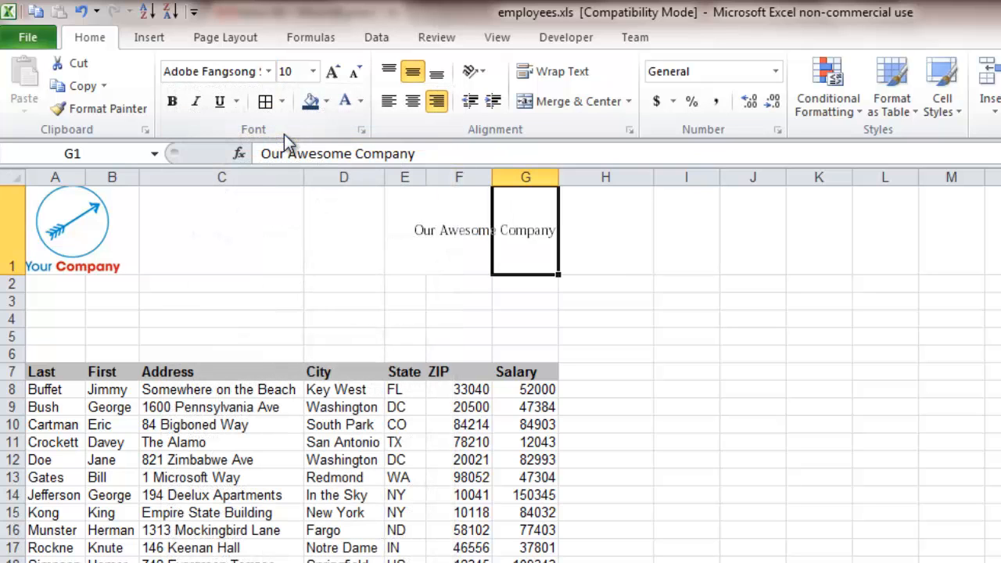
pyautogui.click(313, 72)
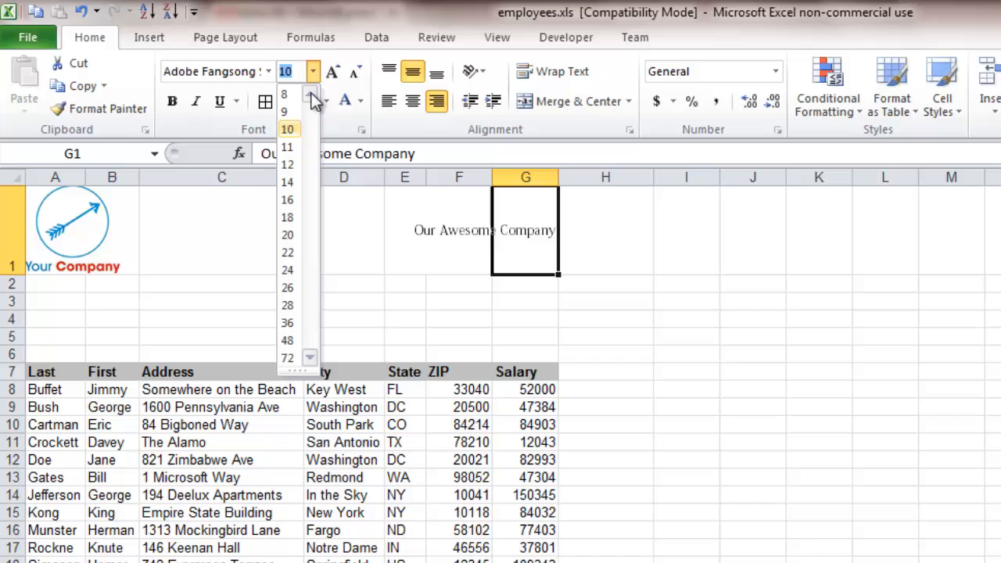
pyautogui.click(288, 200)
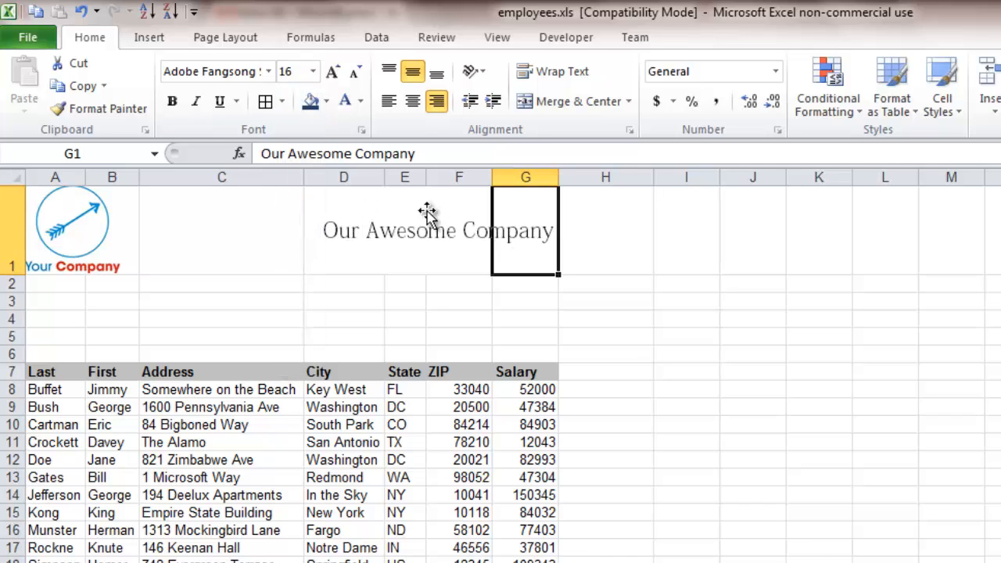
pyautogui.click(685, 230)
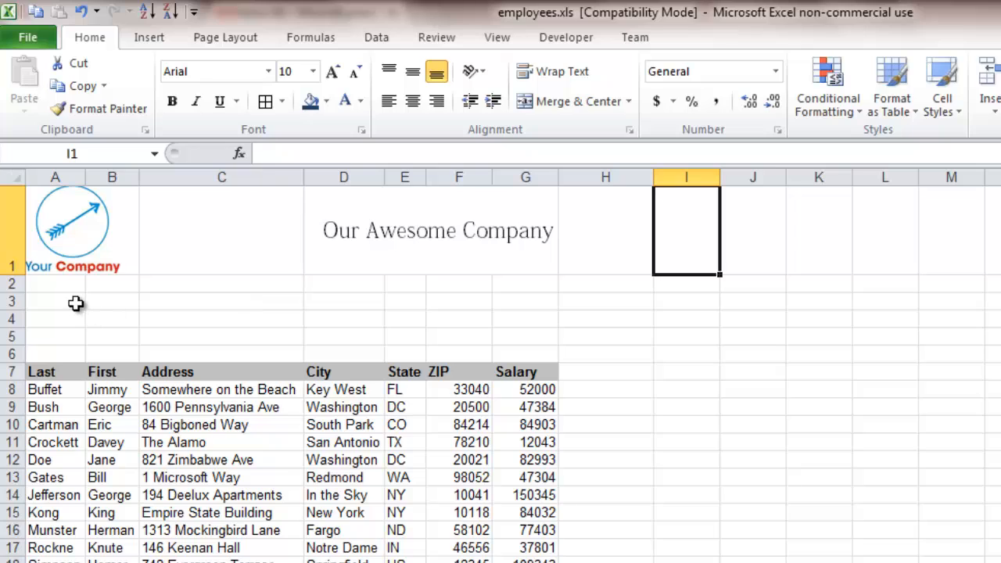
pyautogui.click(54, 300)
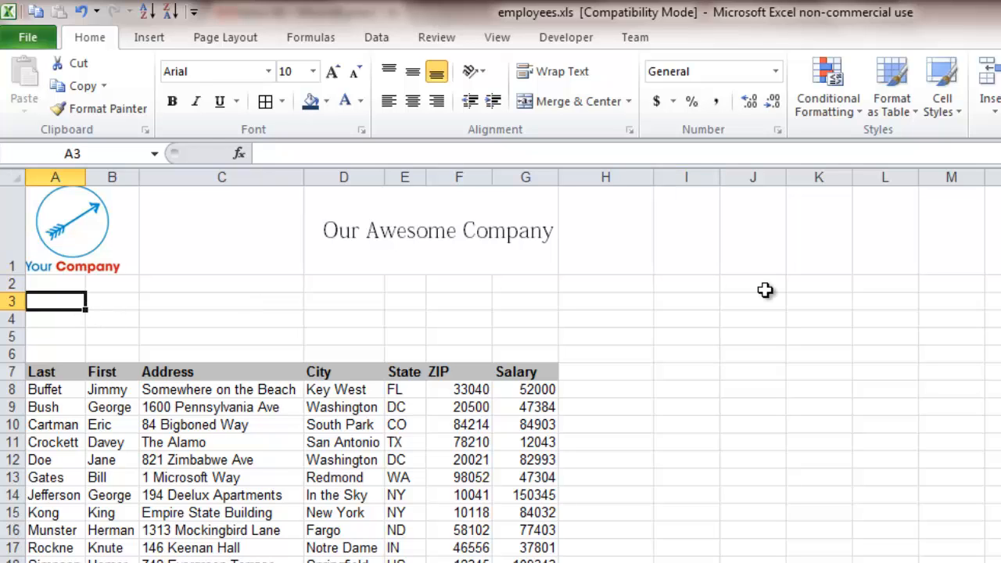
# - Add a bold 'Personnel File' title in A3, merged and centred across A3:G3
pyautogui.write('Personnel File')
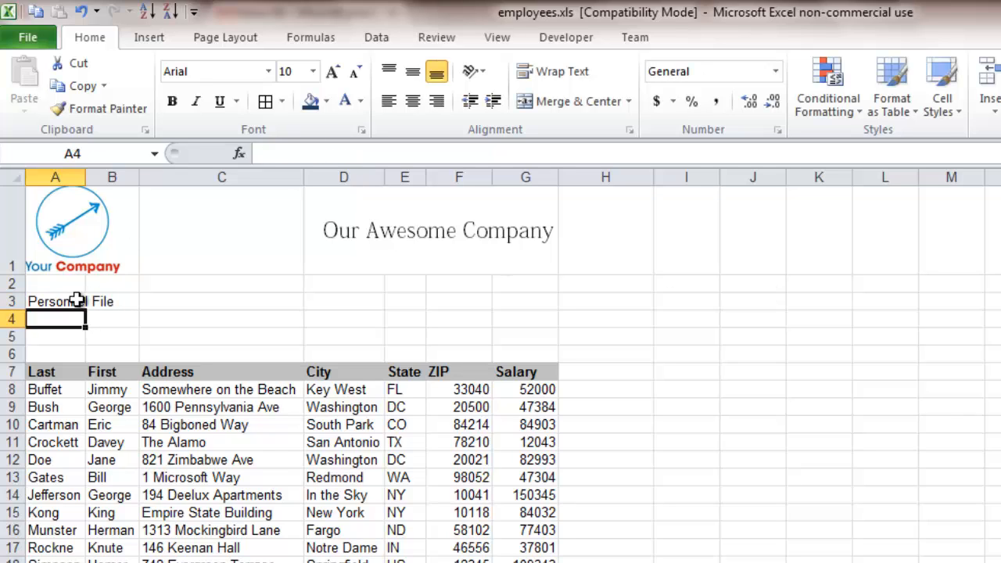
pyautogui.click(54, 300)
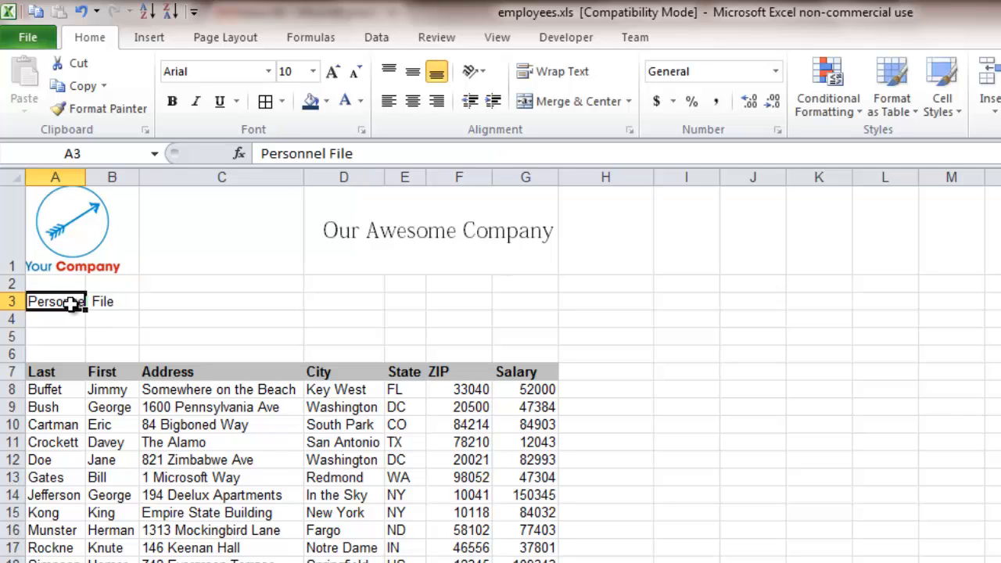
pyautogui.moveTo(54, 300); pyautogui.dragTo(526, 300)
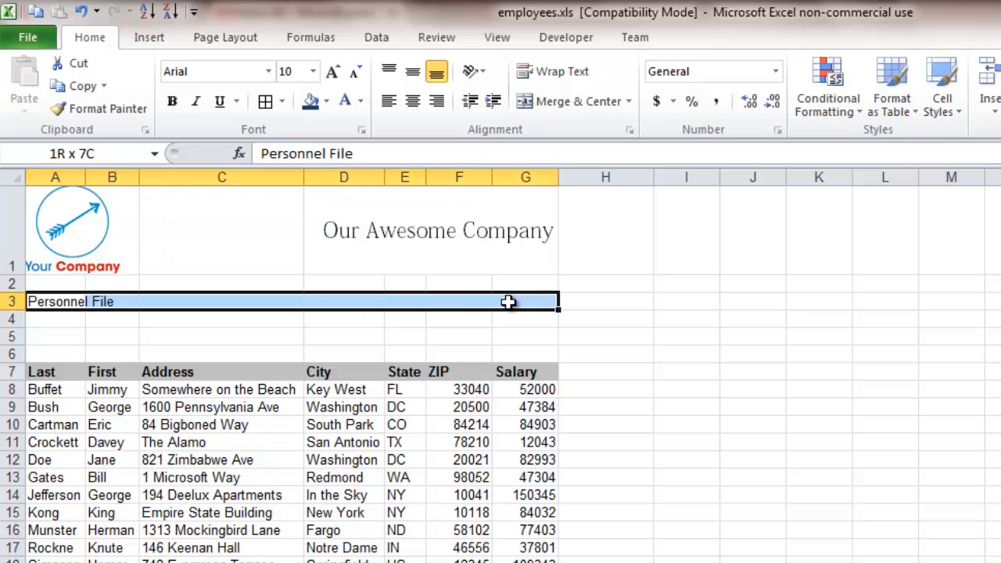
pyautogui.click(70, 300)
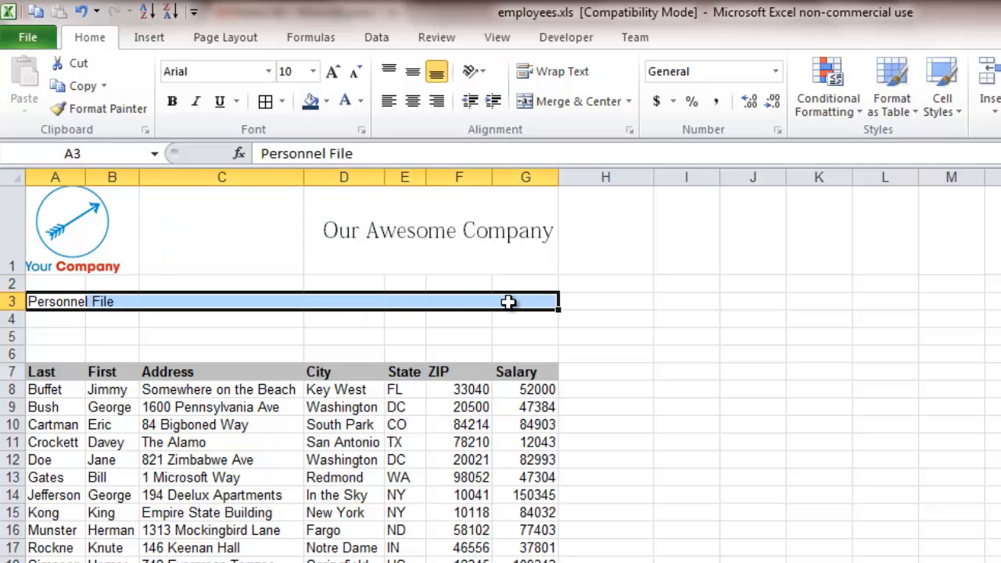
pyautogui.moveTo(566, 102)
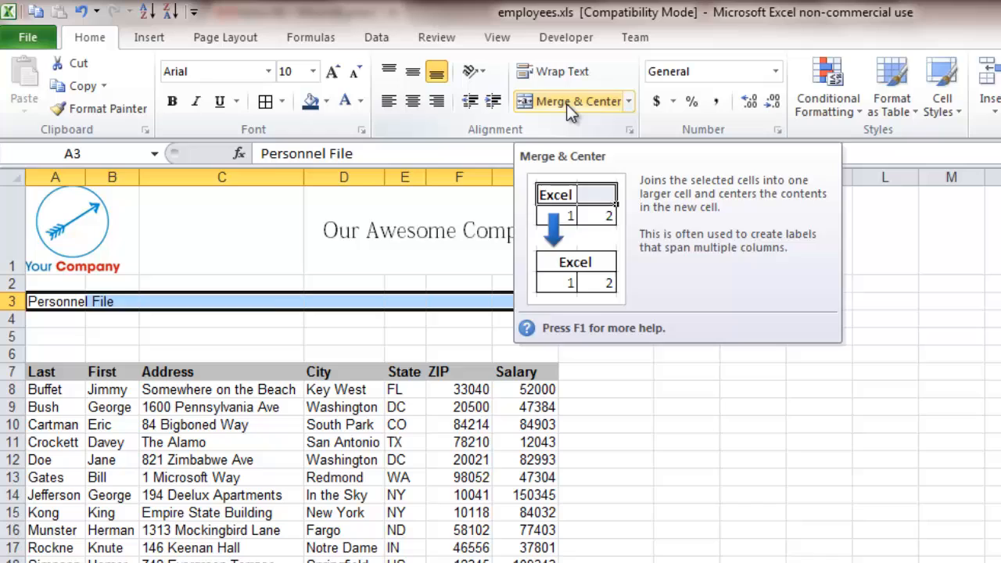
pyautogui.click(571, 100)
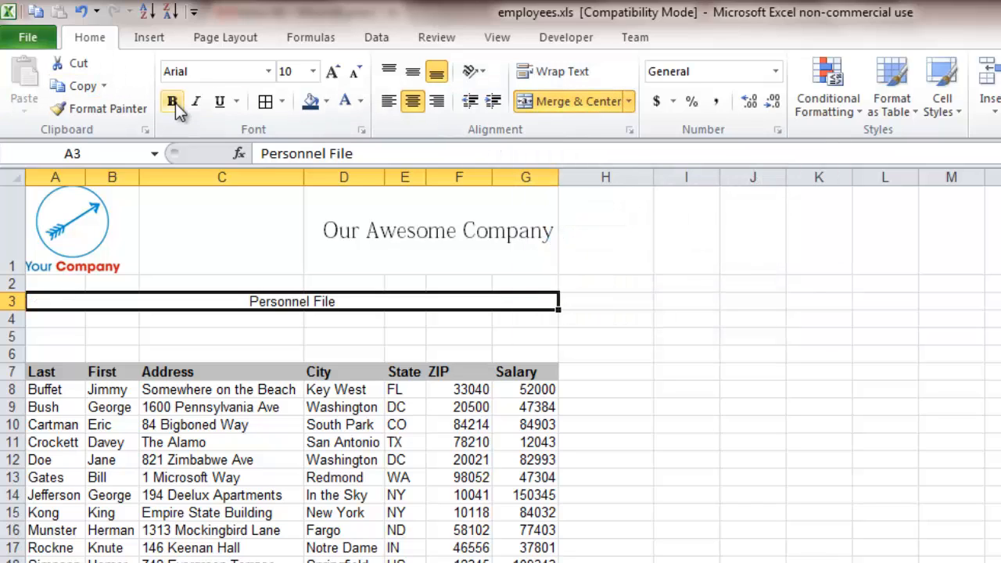
pyautogui.click(752, 353)
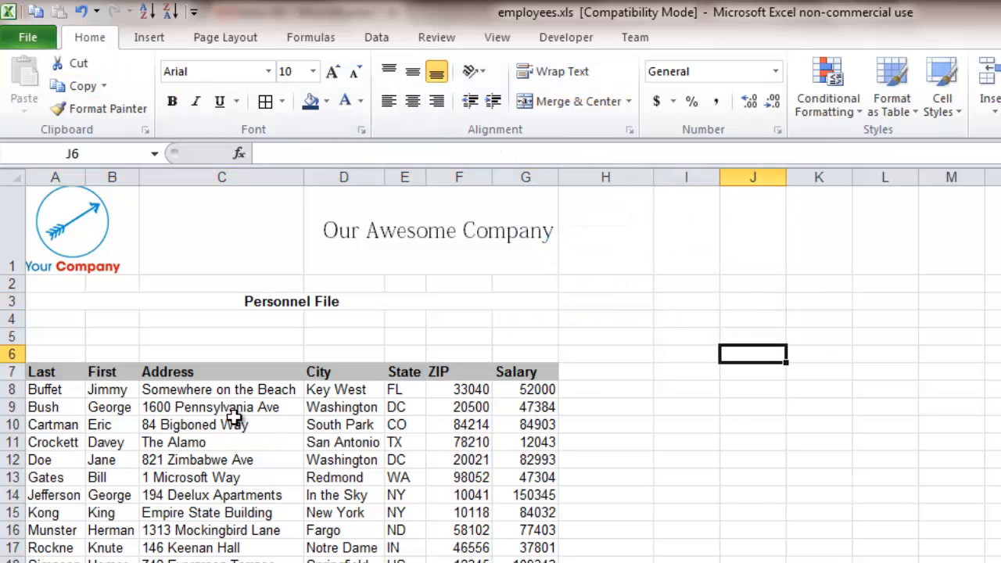
pyautogui.moveTo(40, 372); pyautogui.dragTo(222, 460)
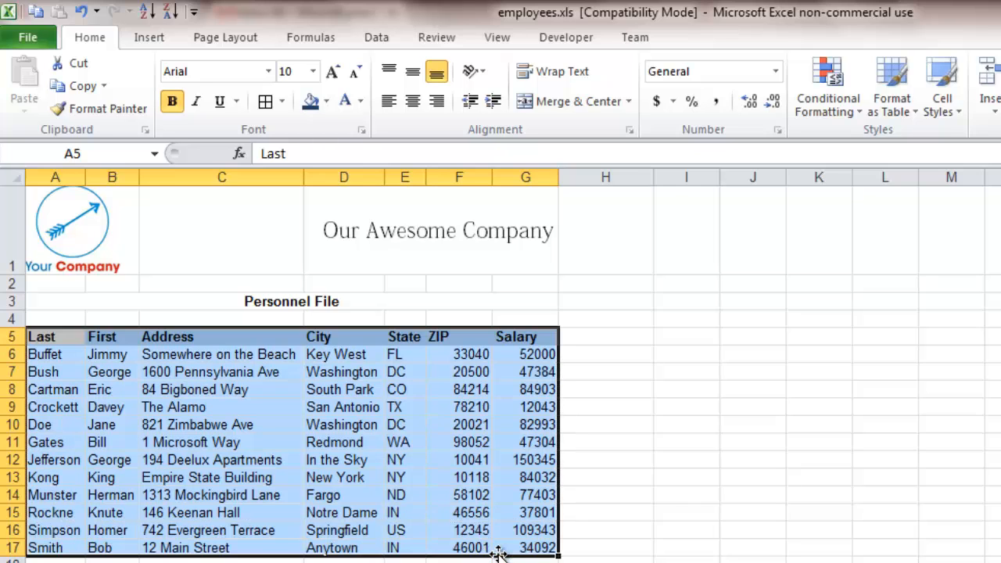
# - Delete the blank rows so the table starts in row 5 and shade its header row grey
pyautogui.click(603, 477)
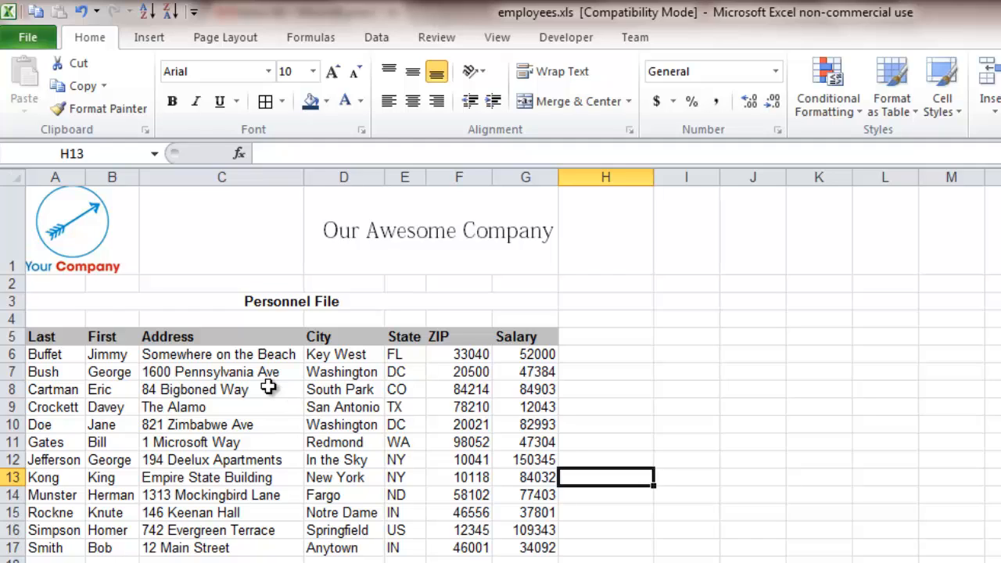
pyautogui.moveTo(522, 341)
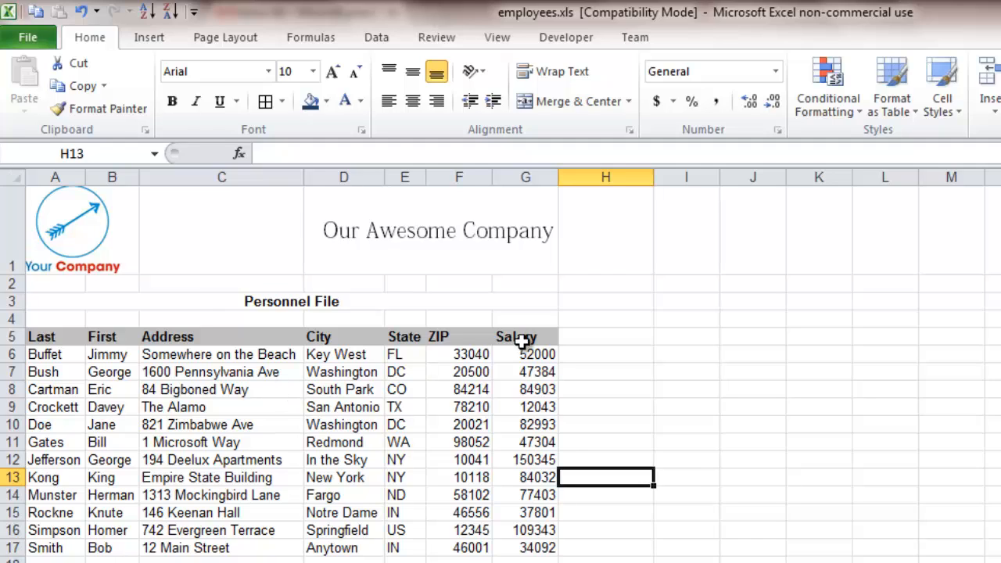
pyautogui.moveTo(524, 353)
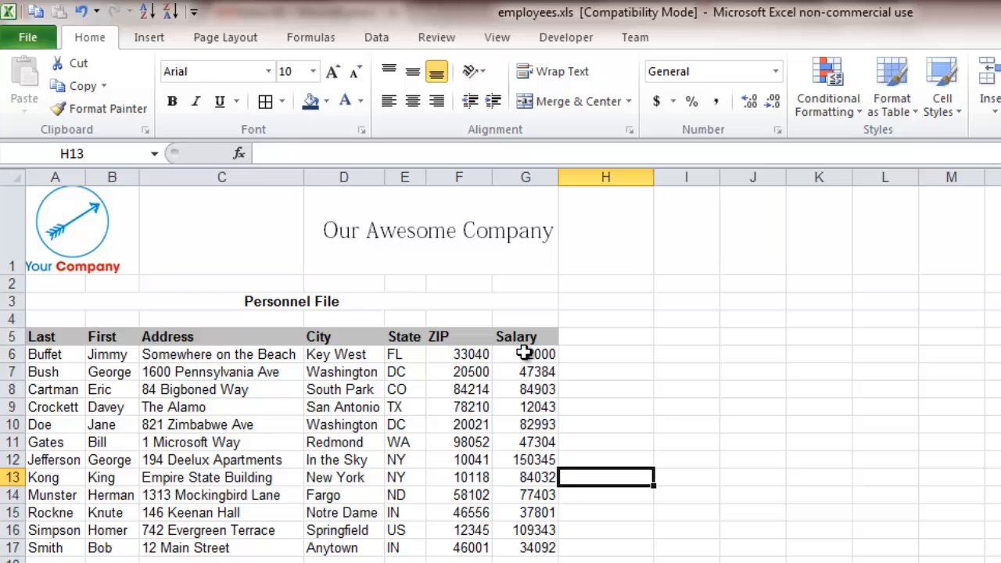
# - Show the Salary values in accounting format with dollar signs and no decimals
pyautogui.click(526, 353)
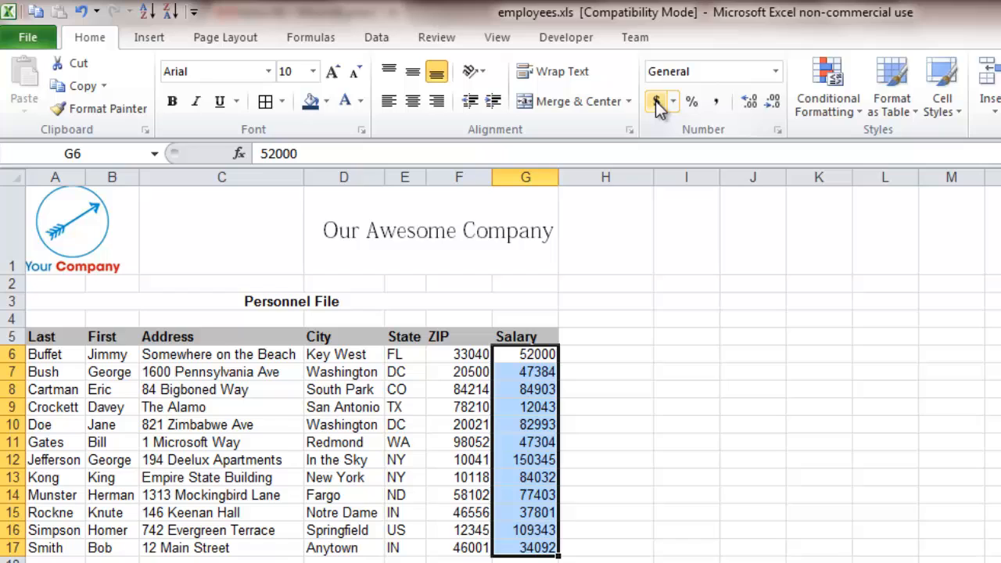
pyautogui.moveTo(657, 102)
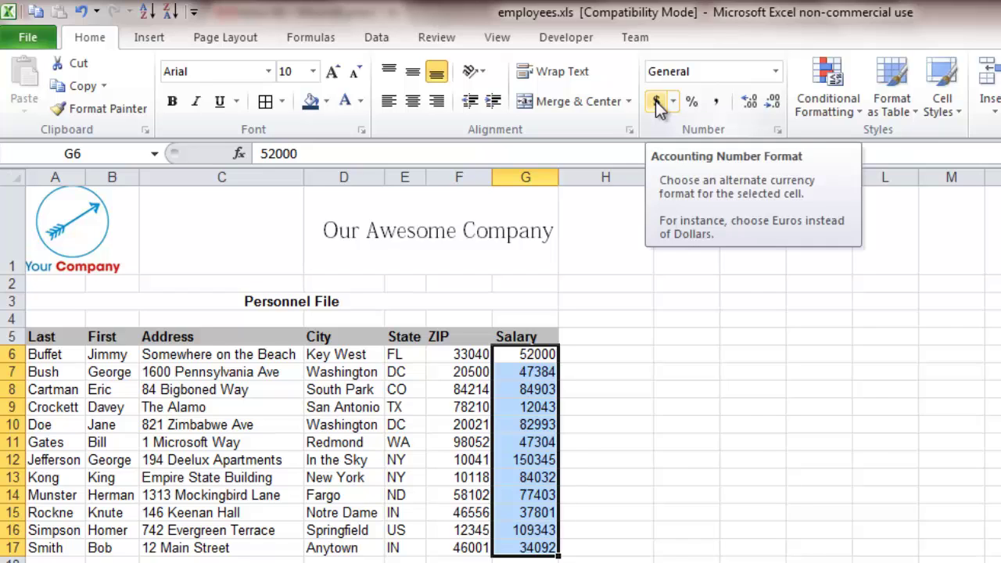
pyautogui.click(657, 101)
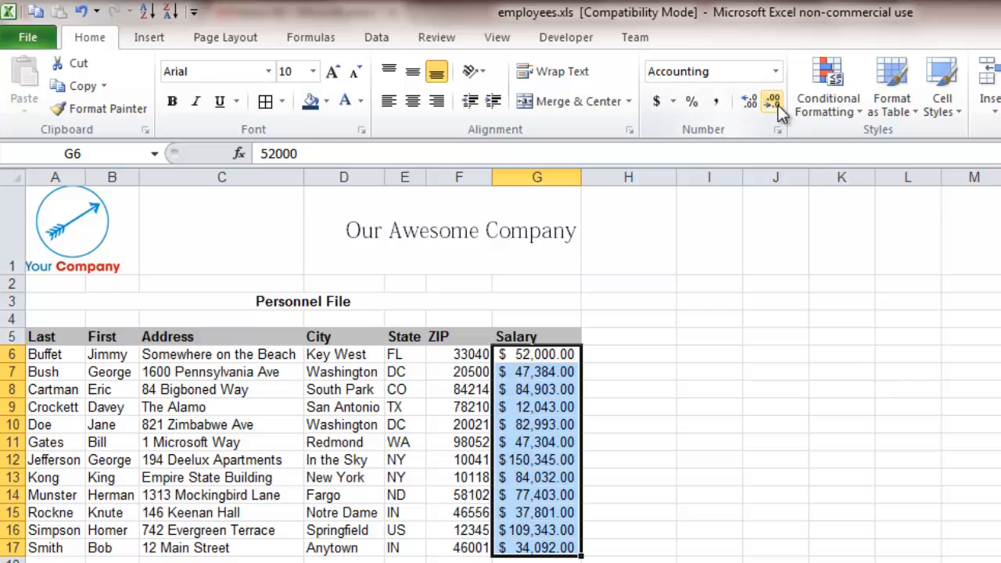
pyautogui.moveTo(772, 103)
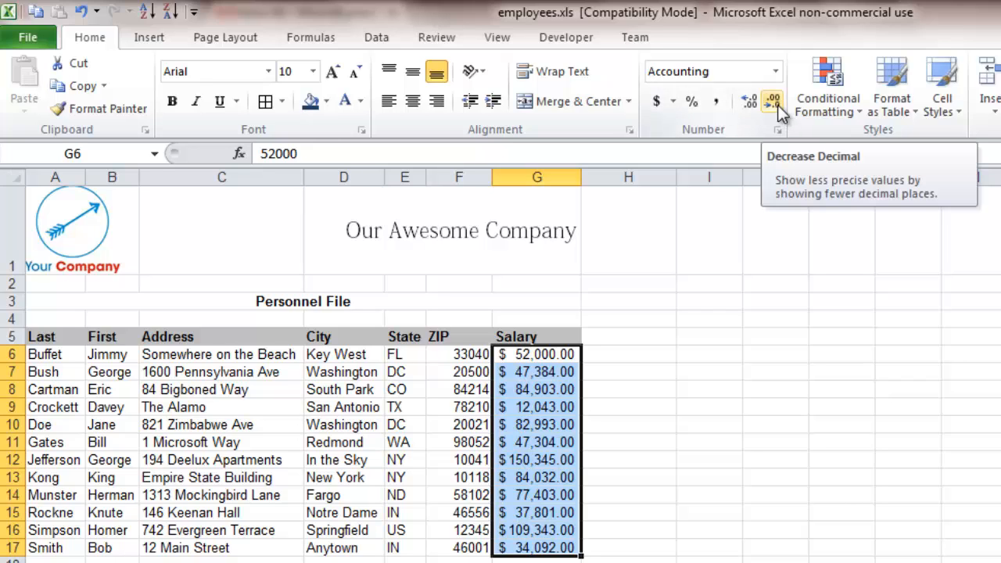
pyautogui.click(772, 100)
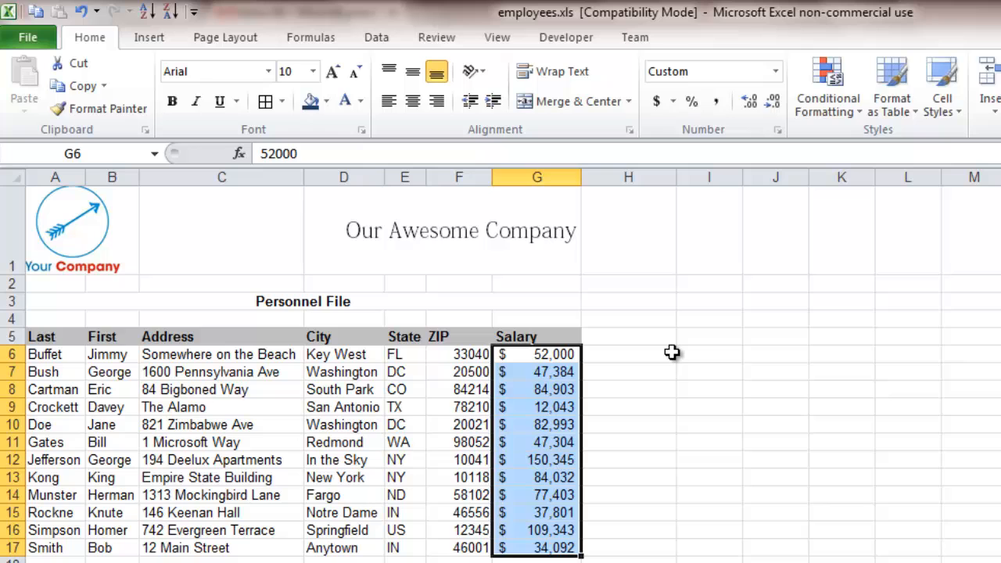
pyautogui.click(629, 353)
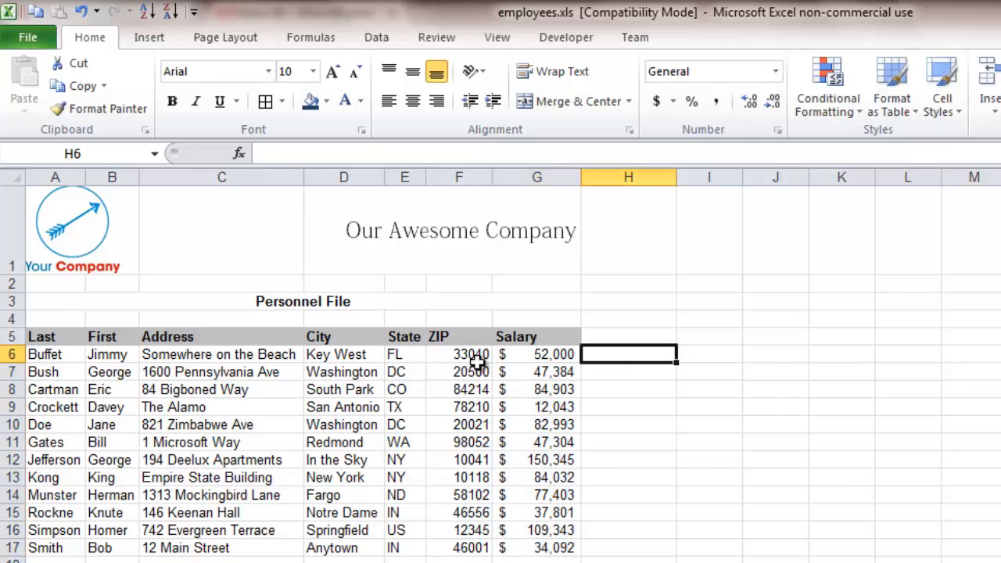
pyautogui.click(739, 369)
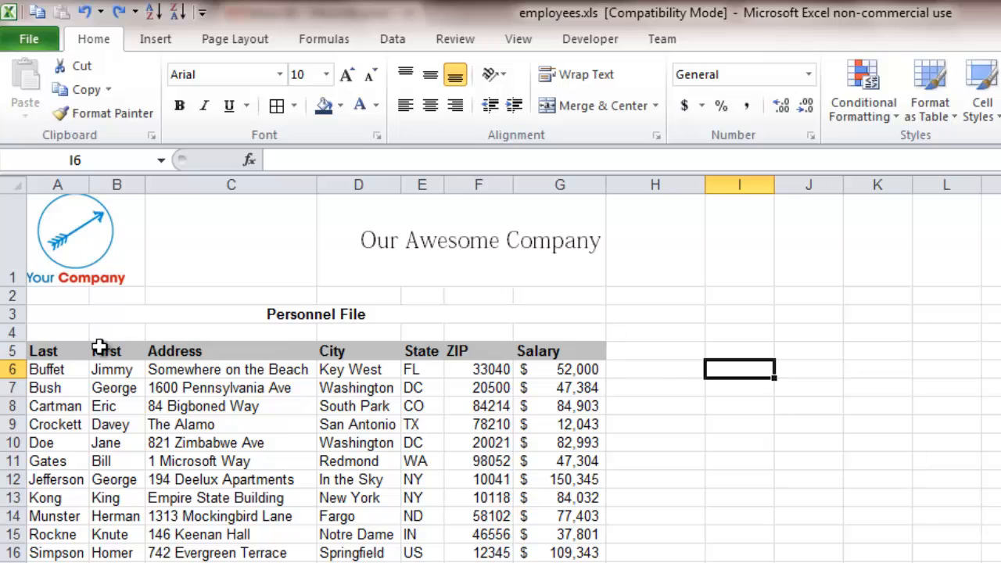
# - Remove borders from header row A5:G5 and angle its labels counterclockwise
pyautogui.moveTo(43, 350); pyautogui.dragTo(421, 350)
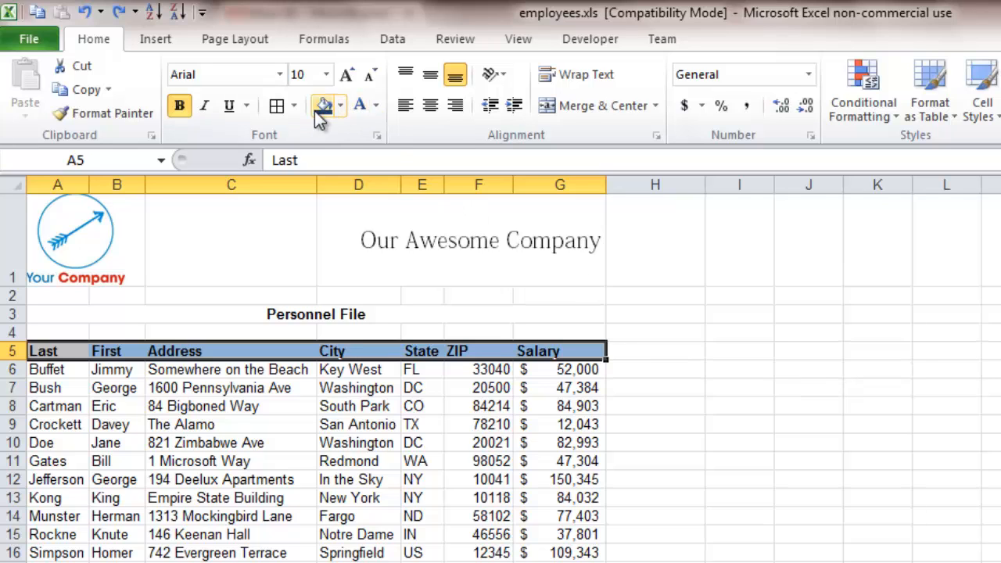
pyautogui.click(292, 106)
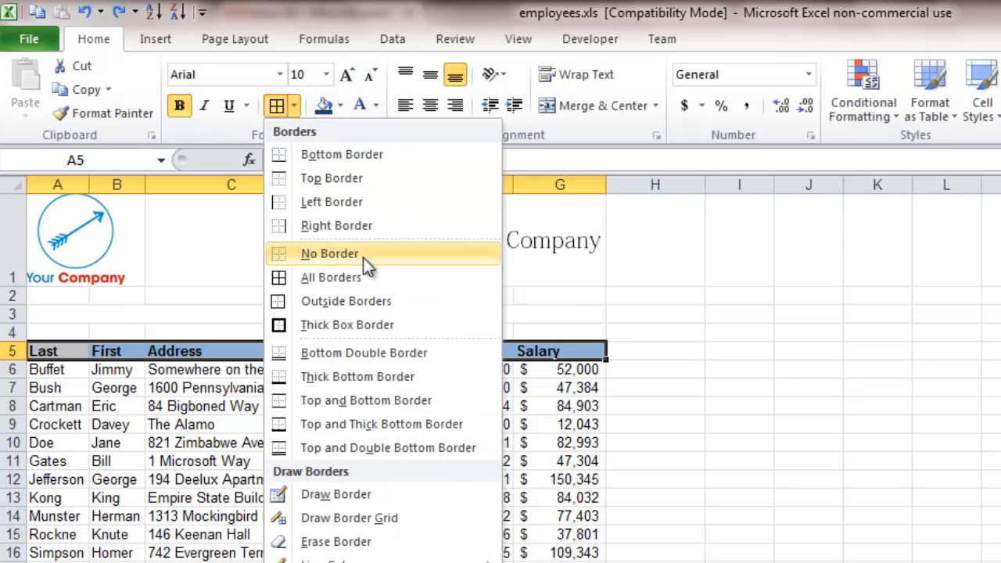
pyautogui.click(328, 254)
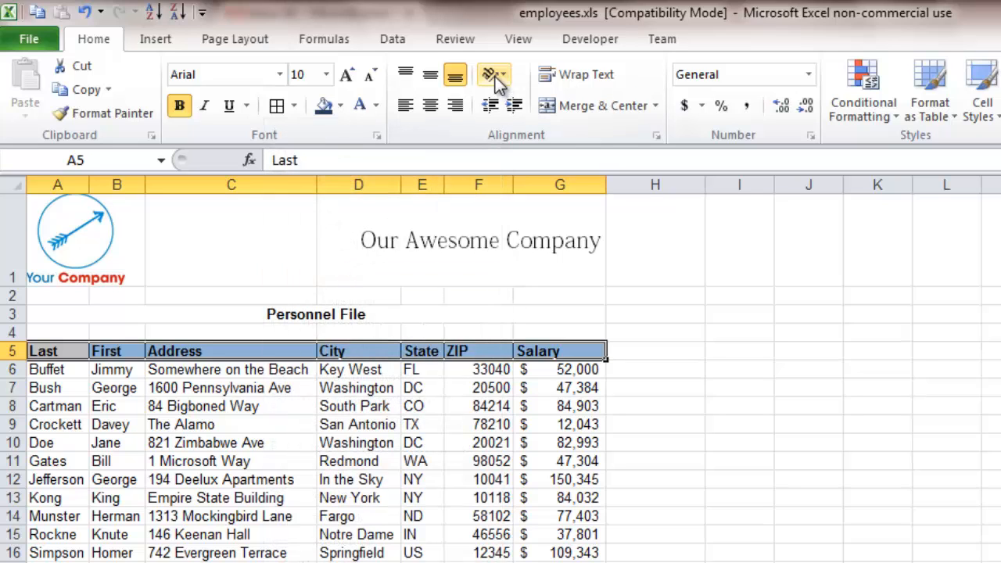
pyautogui.click(491, 81)
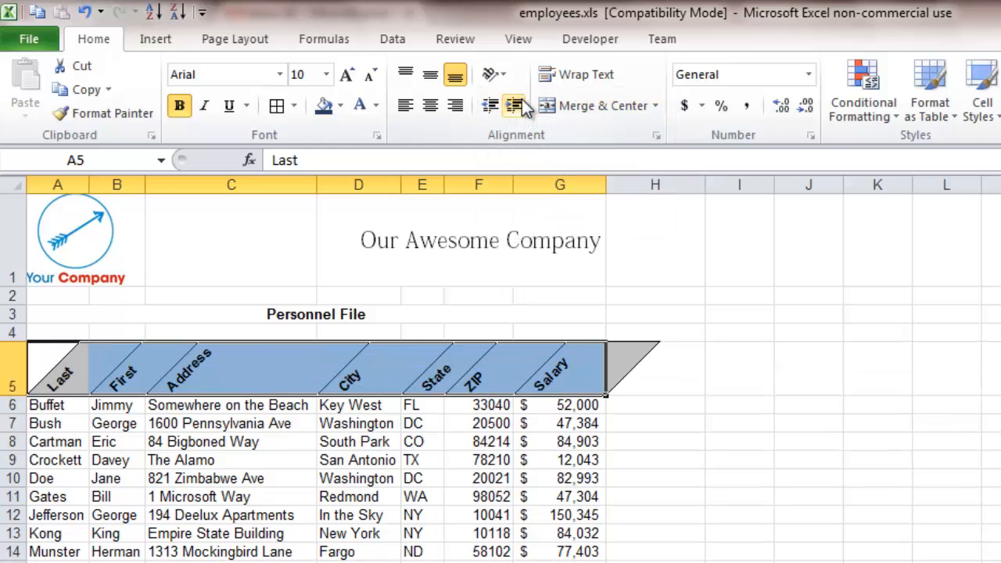
# - Give the header row a navy fill with centred white labels
pyautogui.click(738, 294)
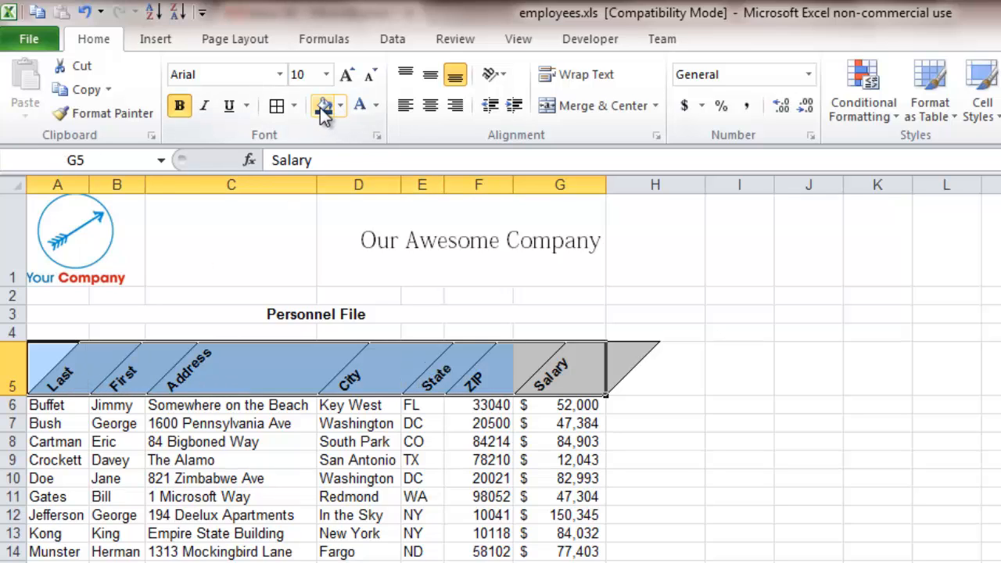
pyautogui.click(319, 104)
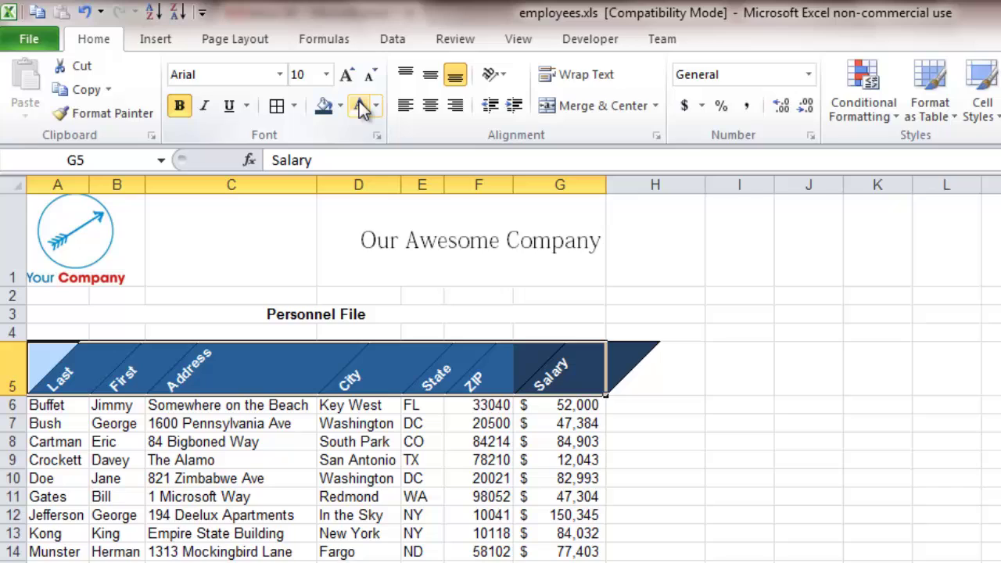
pyautogui.moveTo(367, 110)
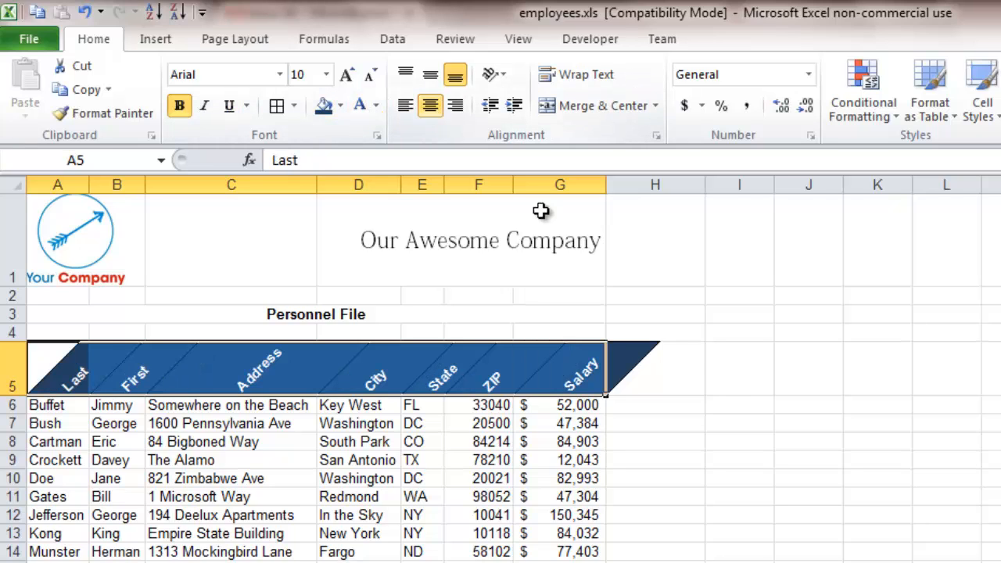
pyautogui.click(738, 403)
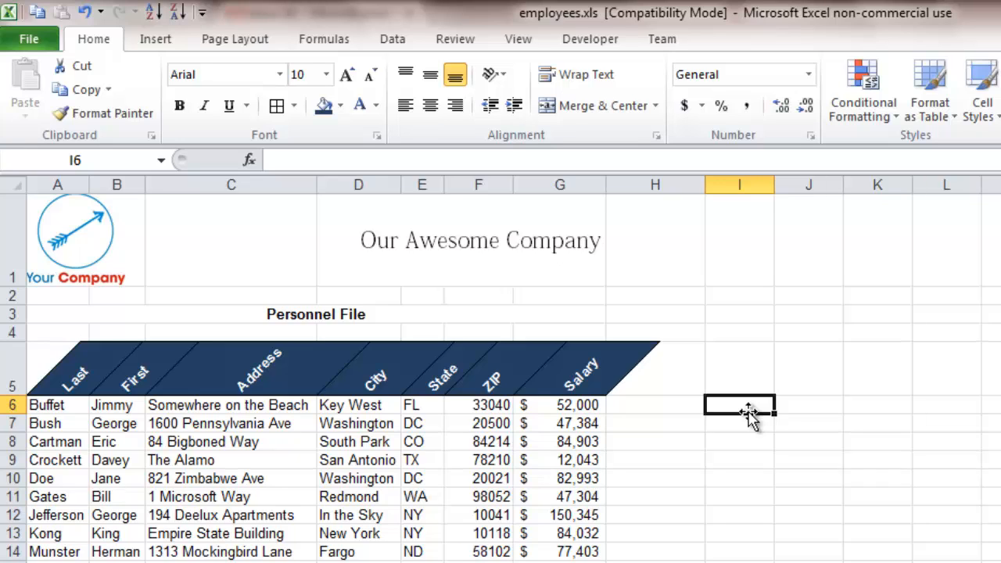
pyautogui.moveTo(200, 457)
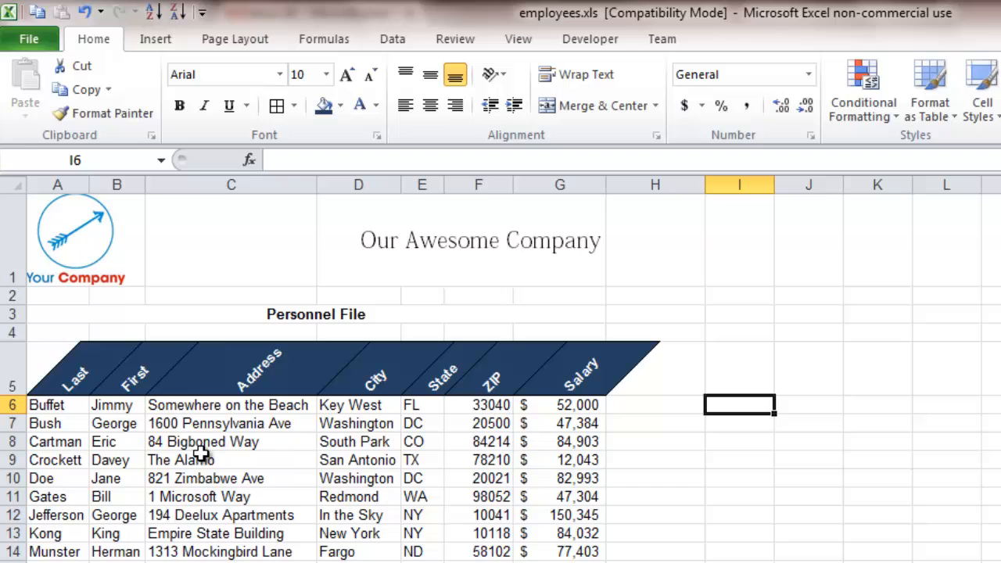
# - Apply All Borders to the employee data cells in rows 6 to 17
pyautogui.moveTo(56, 404); pyautogui.dragTo(423, 551)
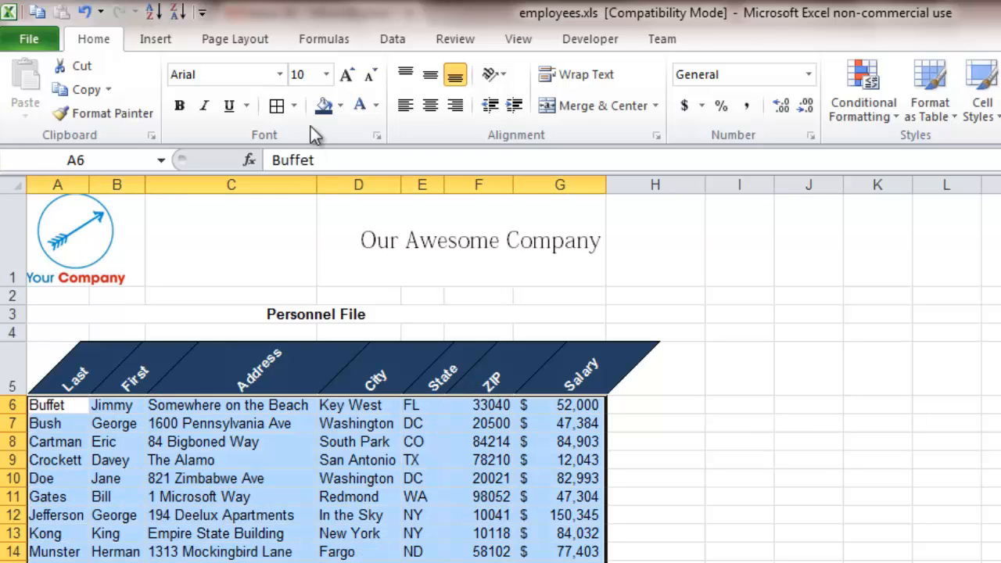
pyautogui.click(294, 107)
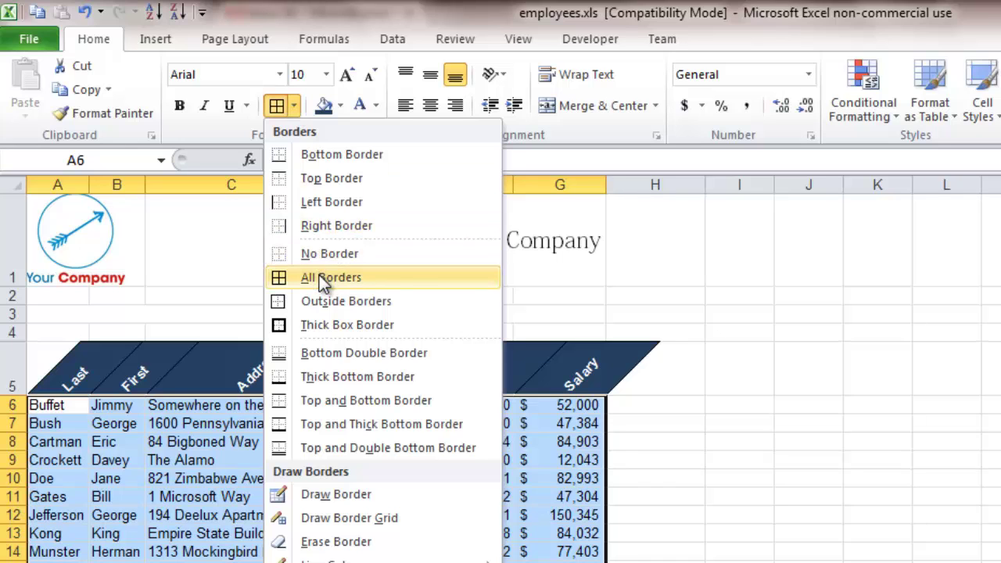
pyautogui.click(330, 277)
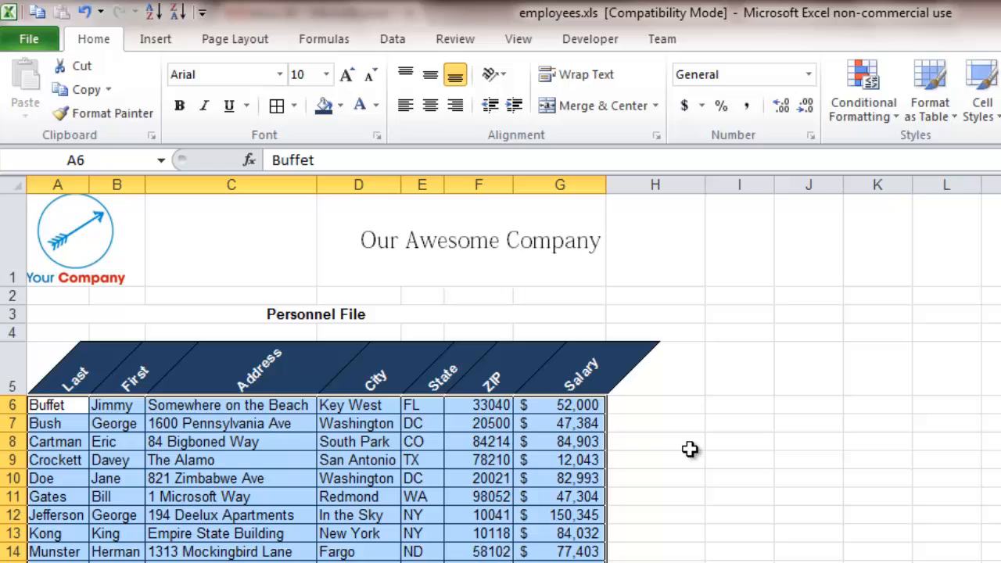
pyautogui.click(654, 441)
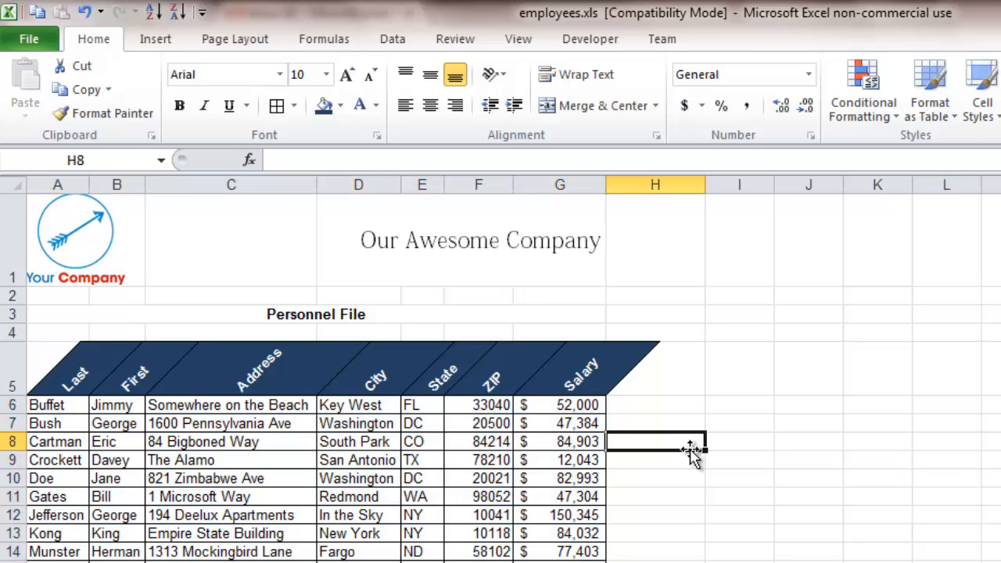